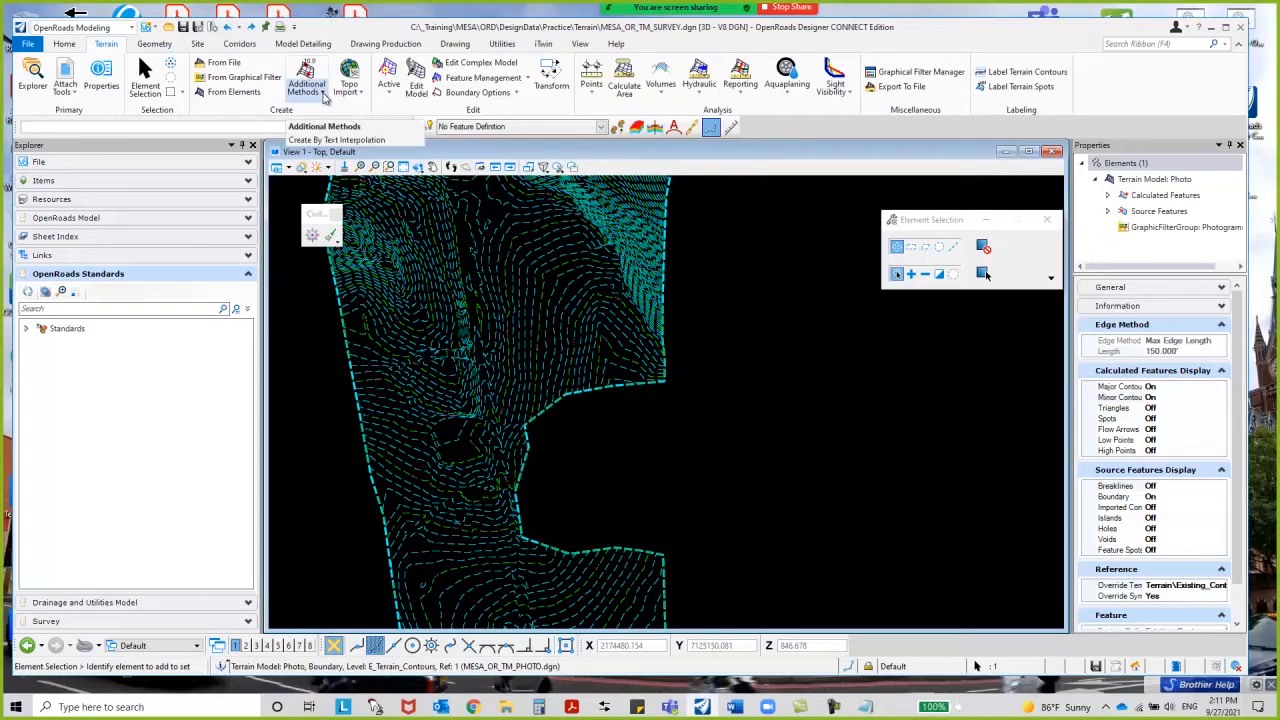
- Start Create Terrain Model From ASCII File and choose the P-survey.xyz survey file
{"action": "left_click", "coordinate": [306, 78]}
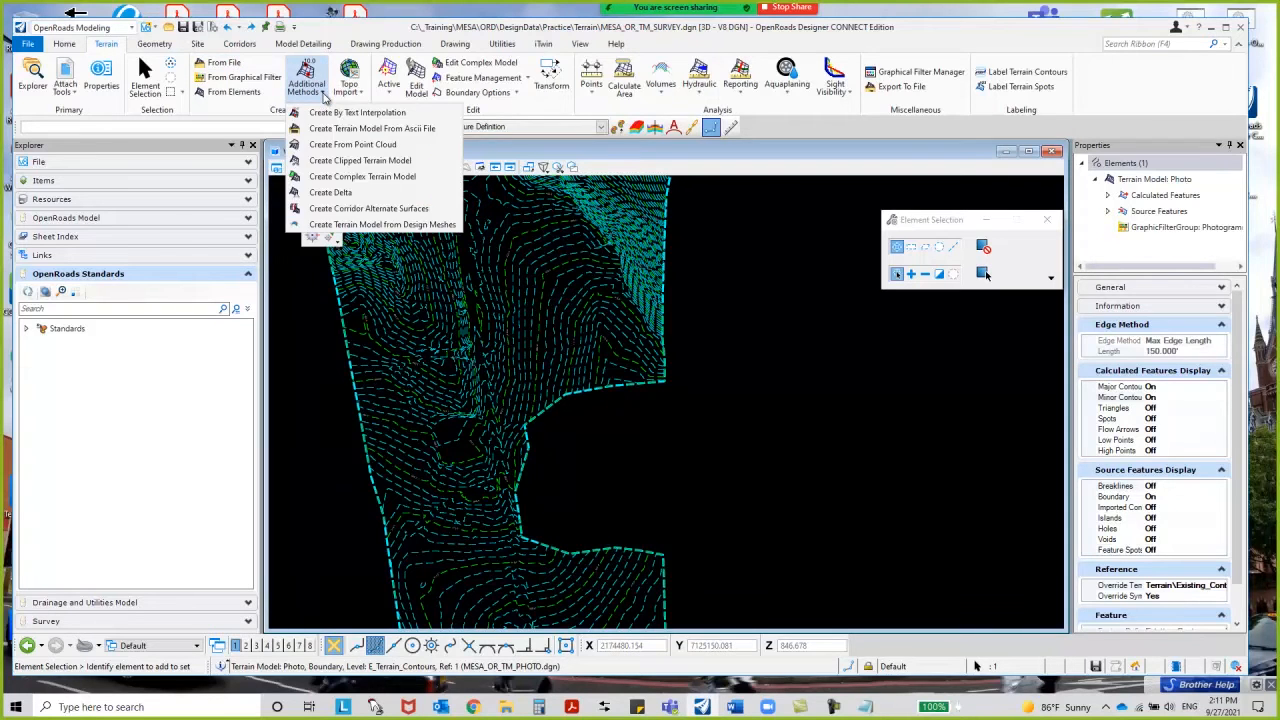
{"action": "mouse_move", "coordinate": [372, 128]}
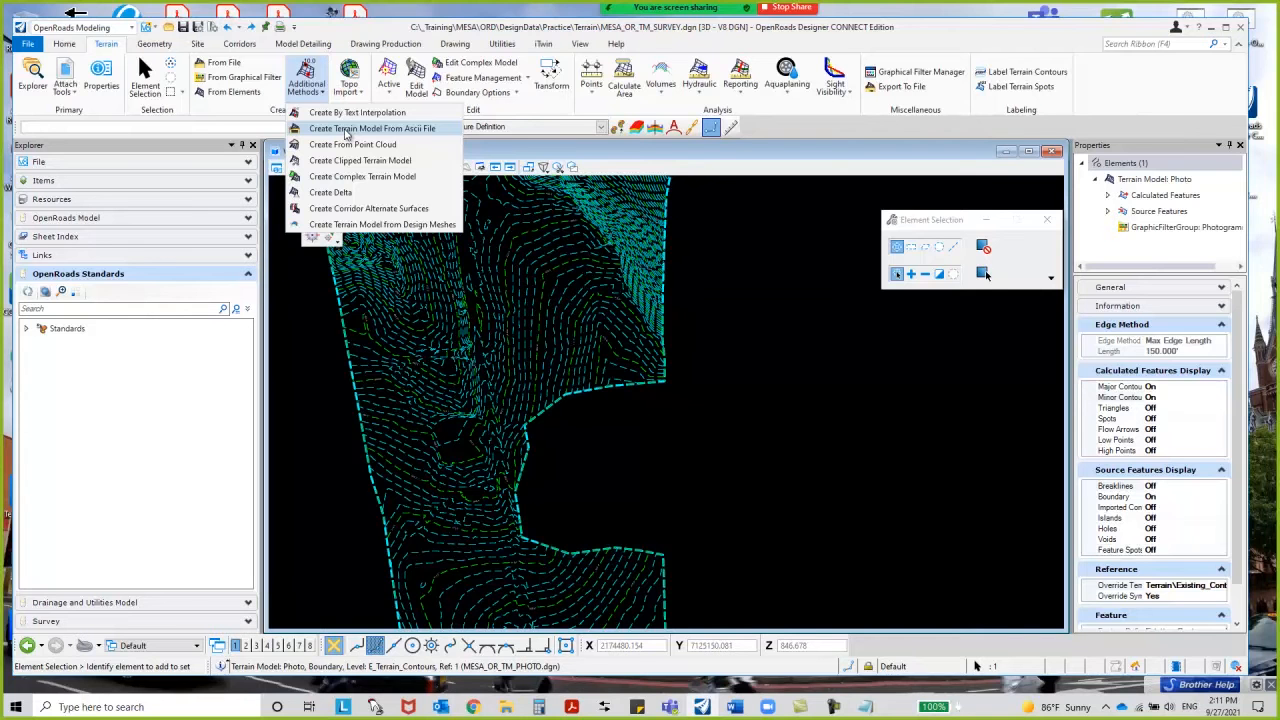
{"action": "left_click", "coordinate": [372, 128]}
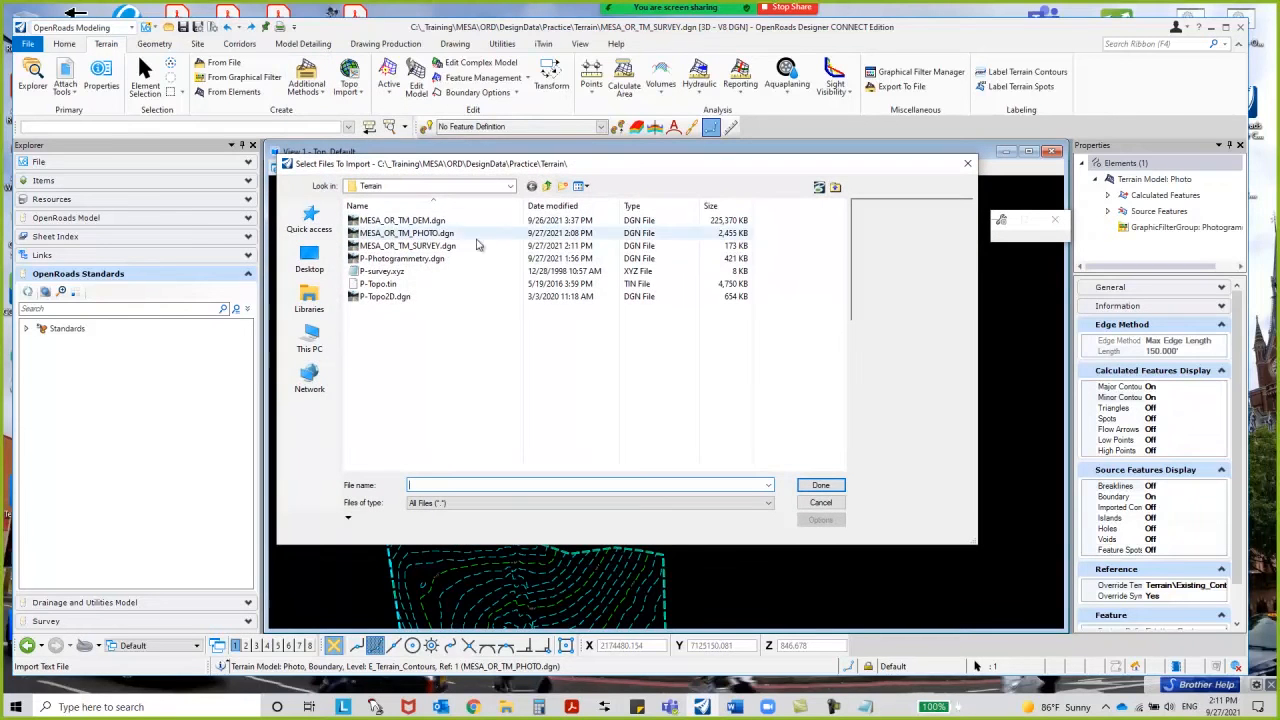
{"action": "left_click", "coordinate": [382, 272]}
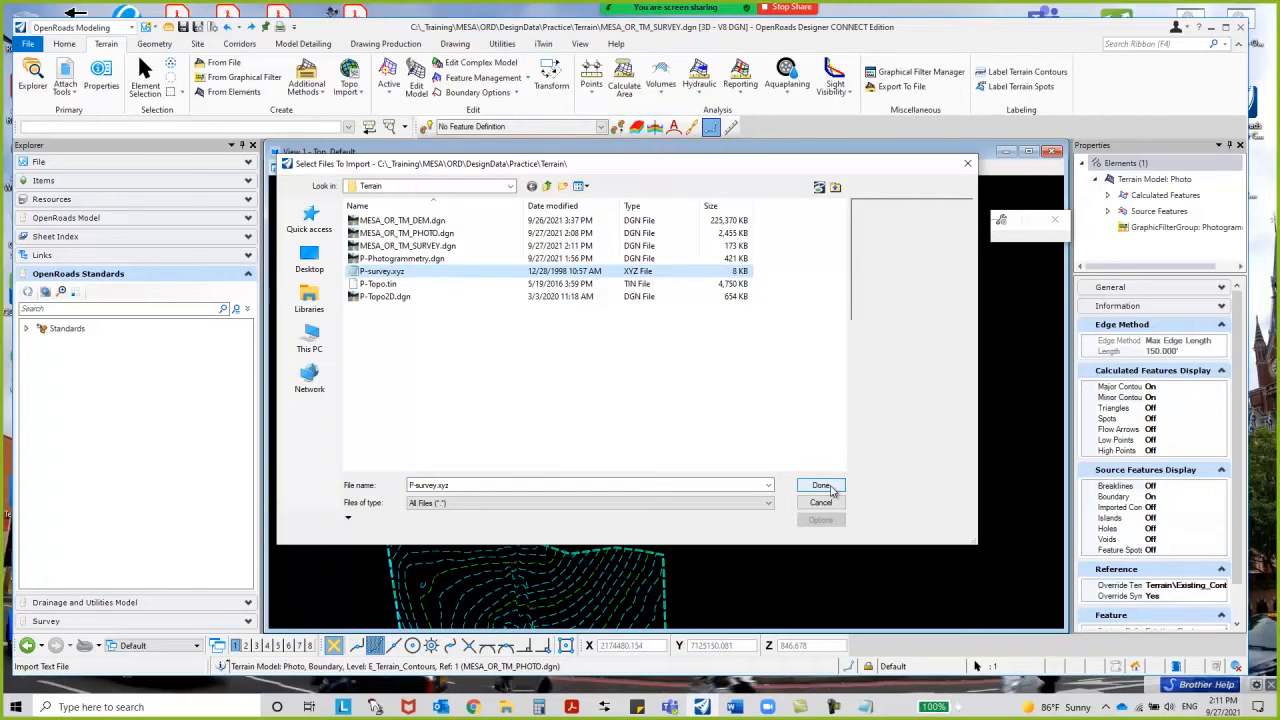
- Confirm P-survey.xyz and enlarge the import dialog to review its file options
{"action": "left_click", "coordinate": [820, 486]}
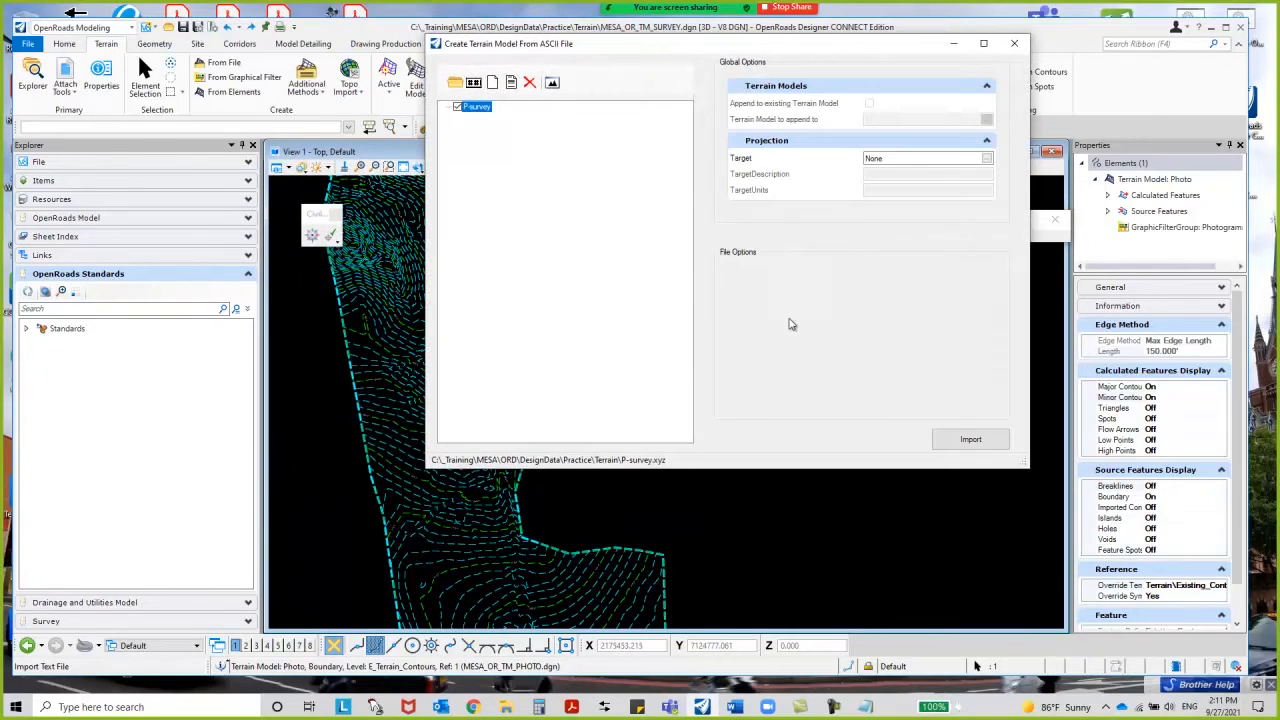
{"action": "left_click", "coordinate": [476, 108]}
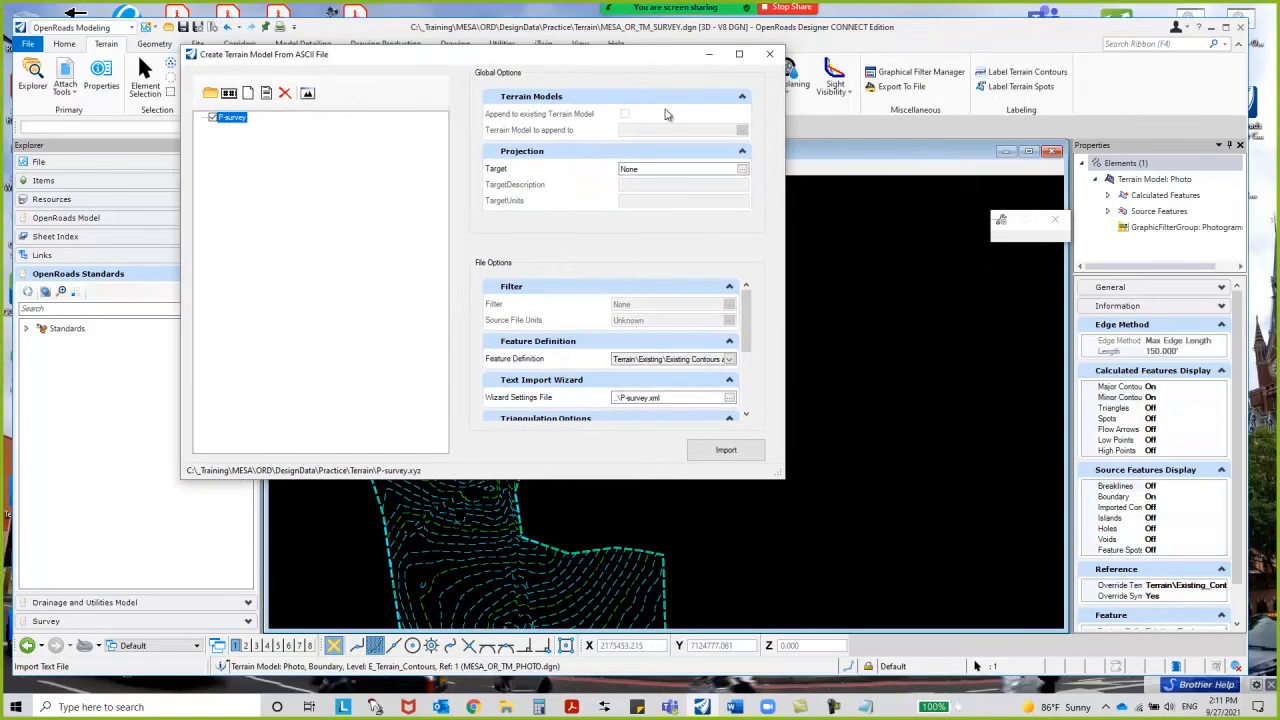
{"action": "mouse_move", "coordinate": [628, 122]}
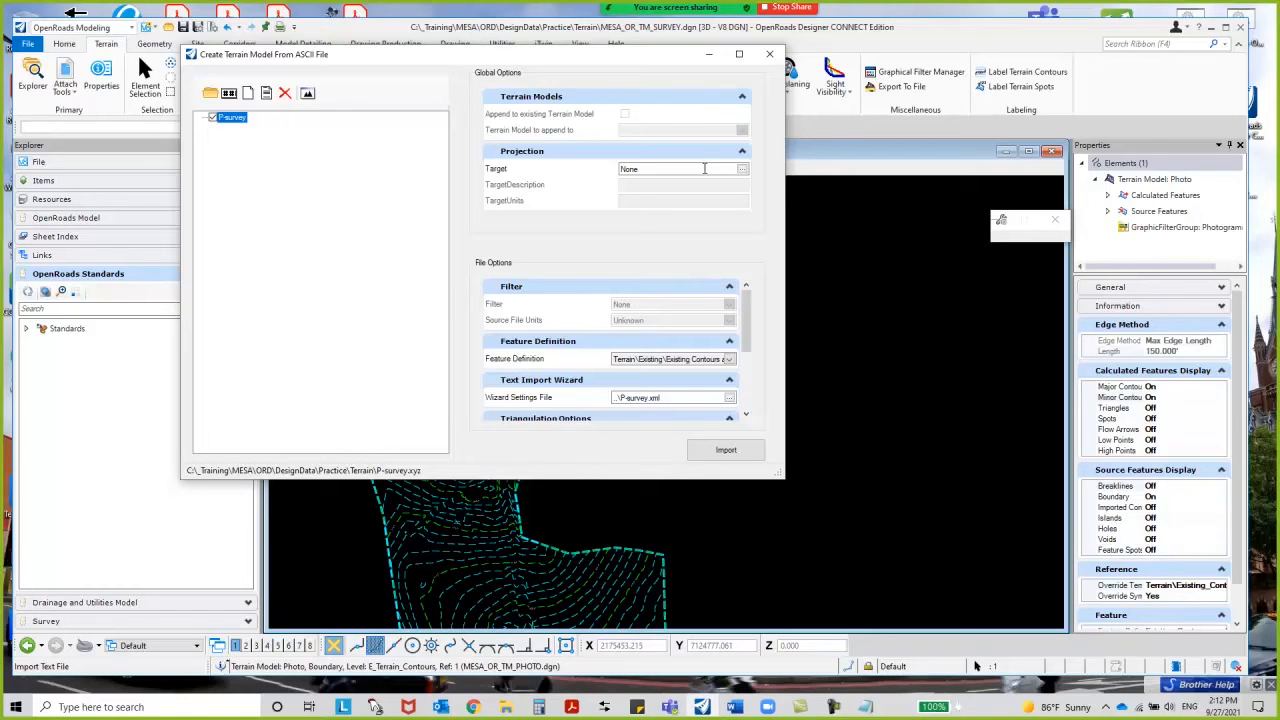
{"action": "left_click", "coordinate": [670, 168]}
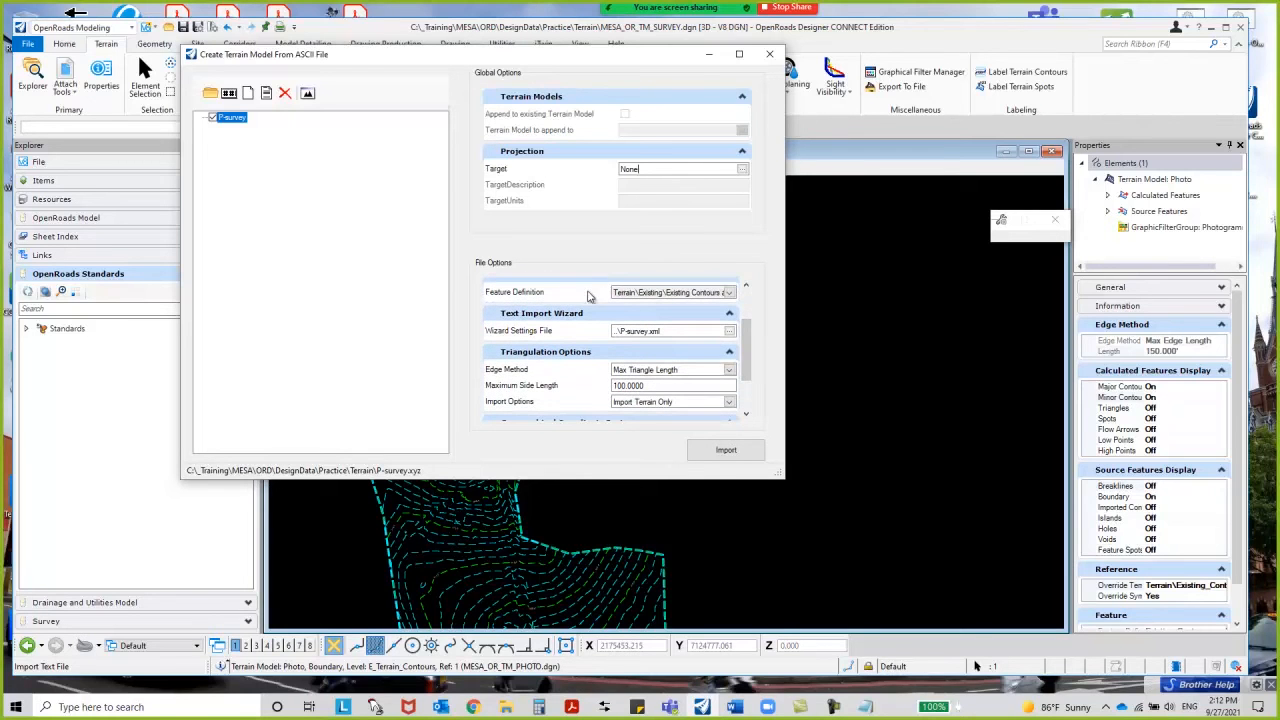
{"action": "mouse_move", "coordinate": [712, 292]}
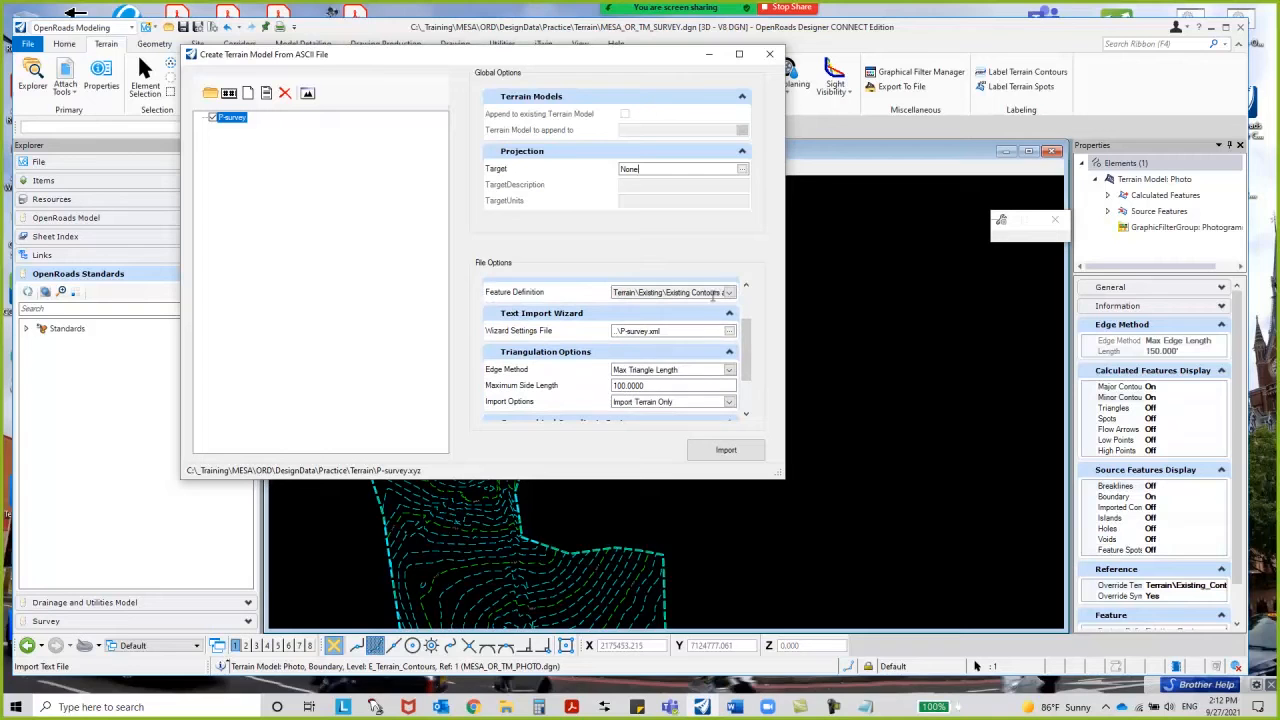
- Set the feature definition to Existing Contours and Triangles
{"action": "left_click", "coordinate": [730, 292]}
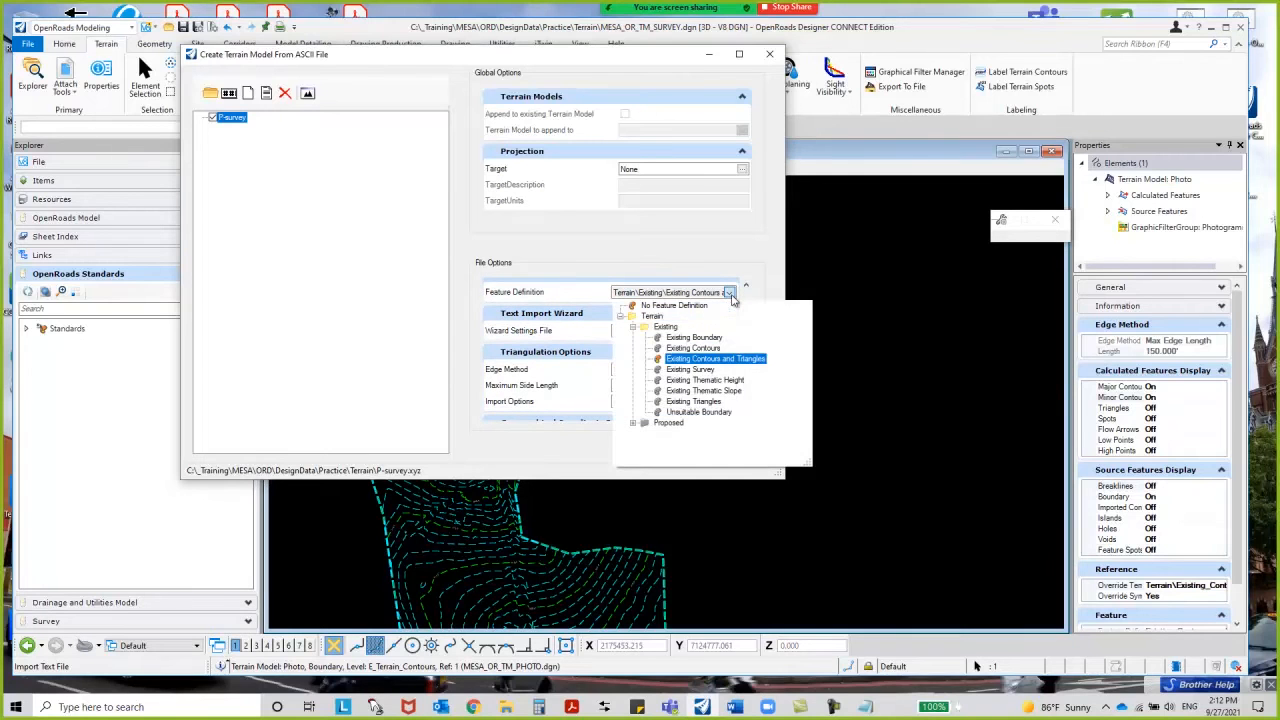
{"action": "left_click", "coordinate": [716, 358]}
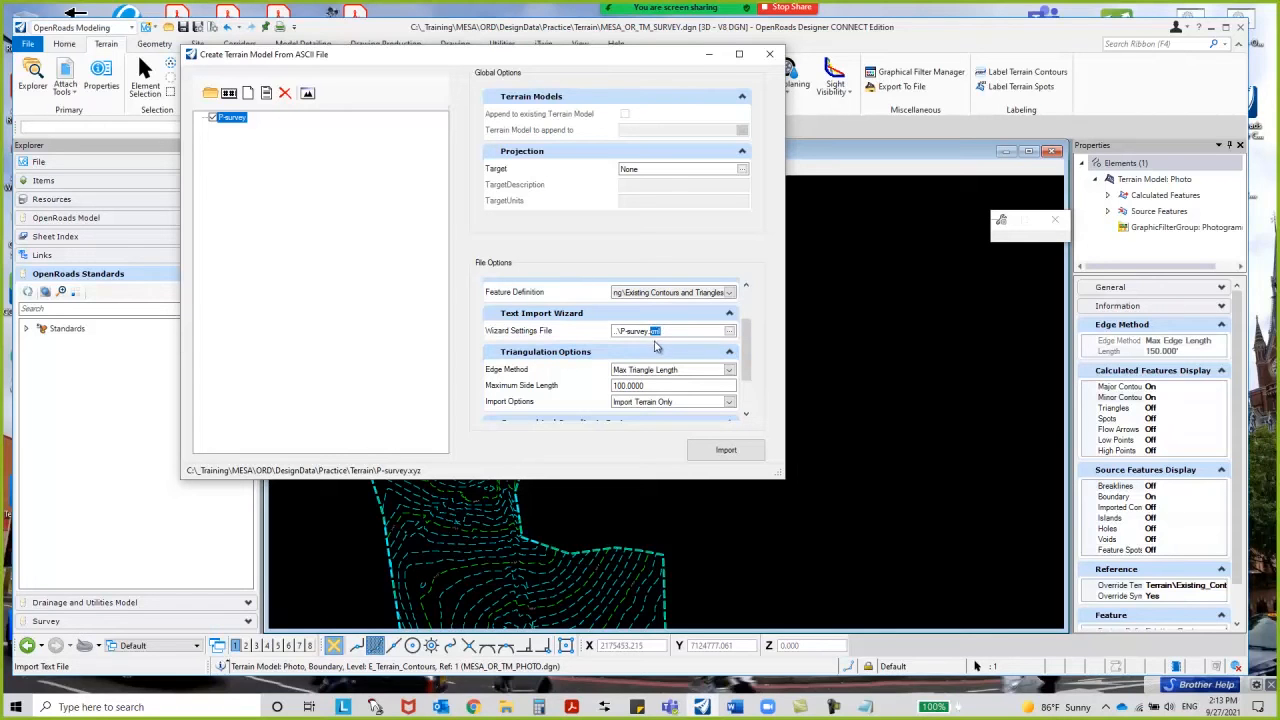
{"action": "mouse_move", "coordinate": [248, 94]}
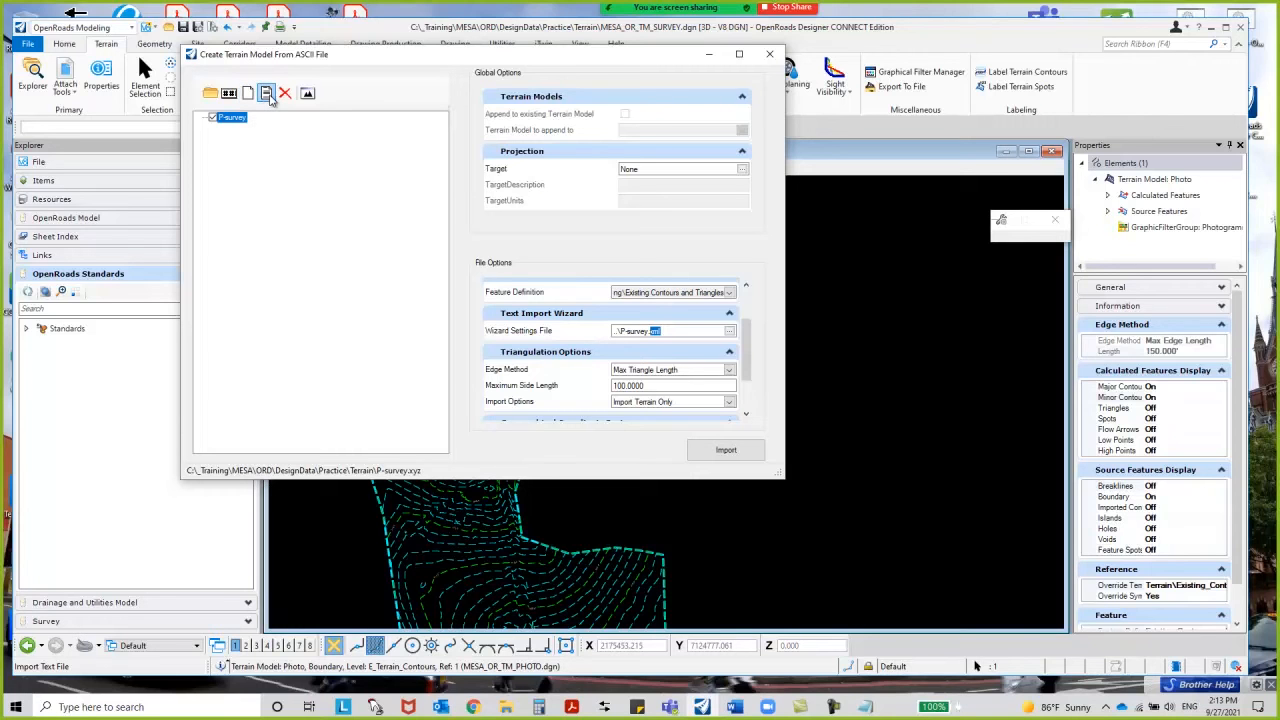
{"action": "mouse_move", "coordinate": [266, 92]}
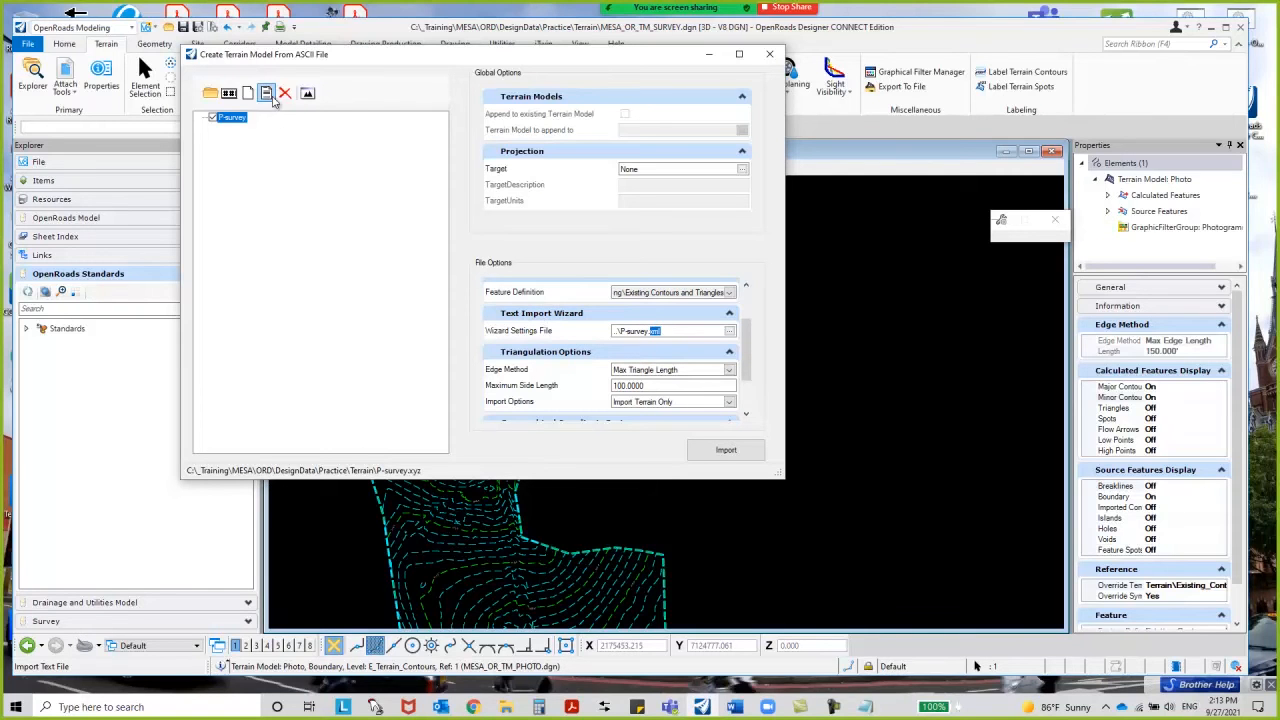
- Begin a new text import settings file with the first line to import set to 1
{"action": "left_click", "coordinate": [266, 92]}
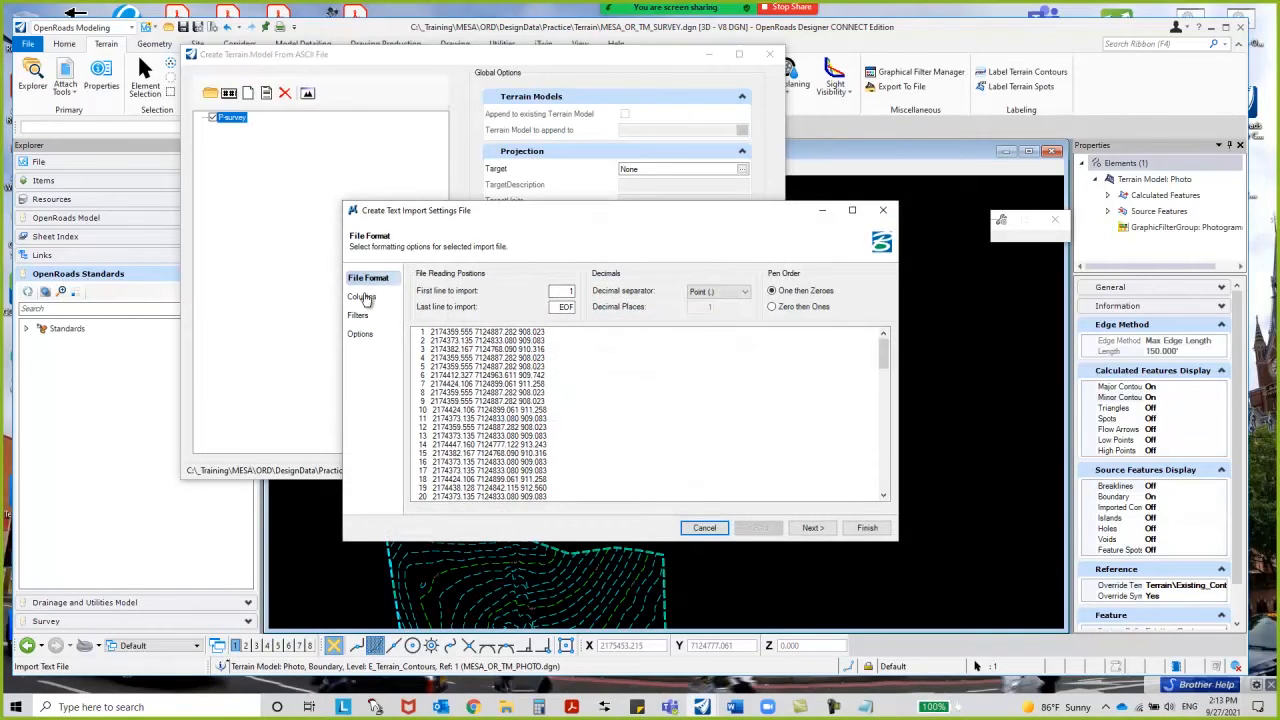
{"action": "left_click", "coordinate": [358, 316]}
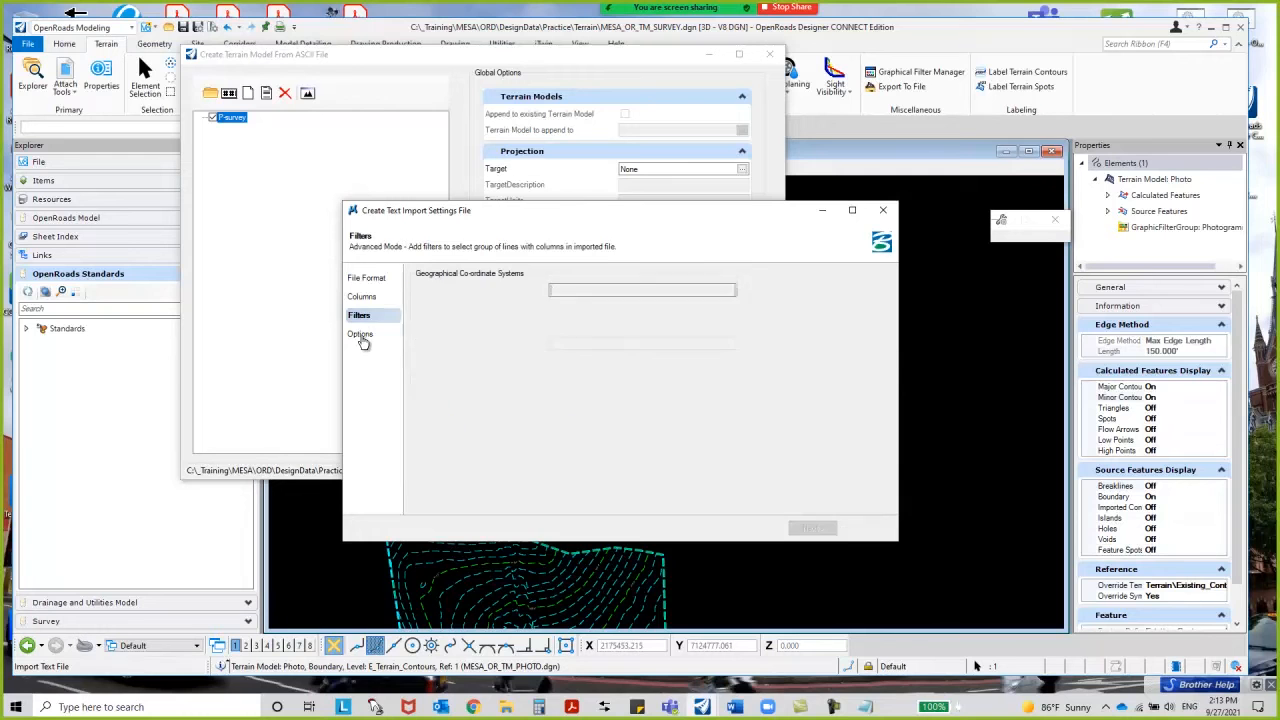
{"action": "left_click", "coordinate": [366, 276]}
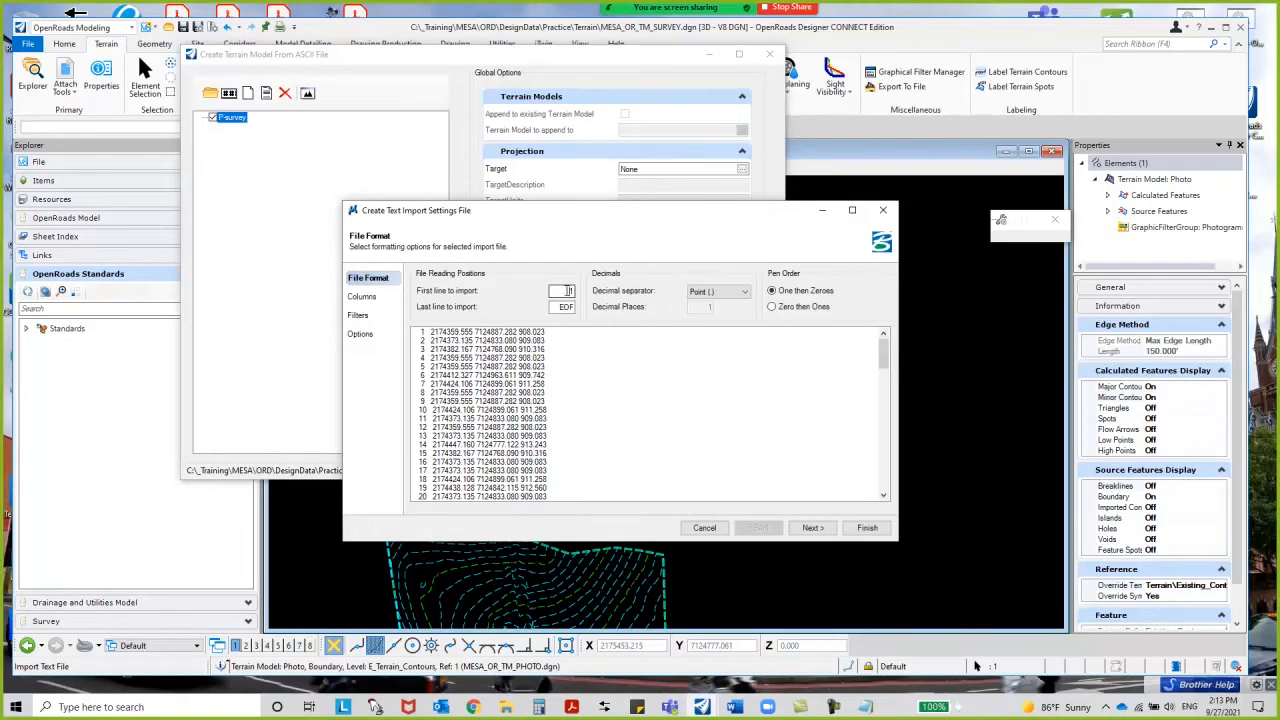
{"action": "left_click", "coordinate": [560, 290]}
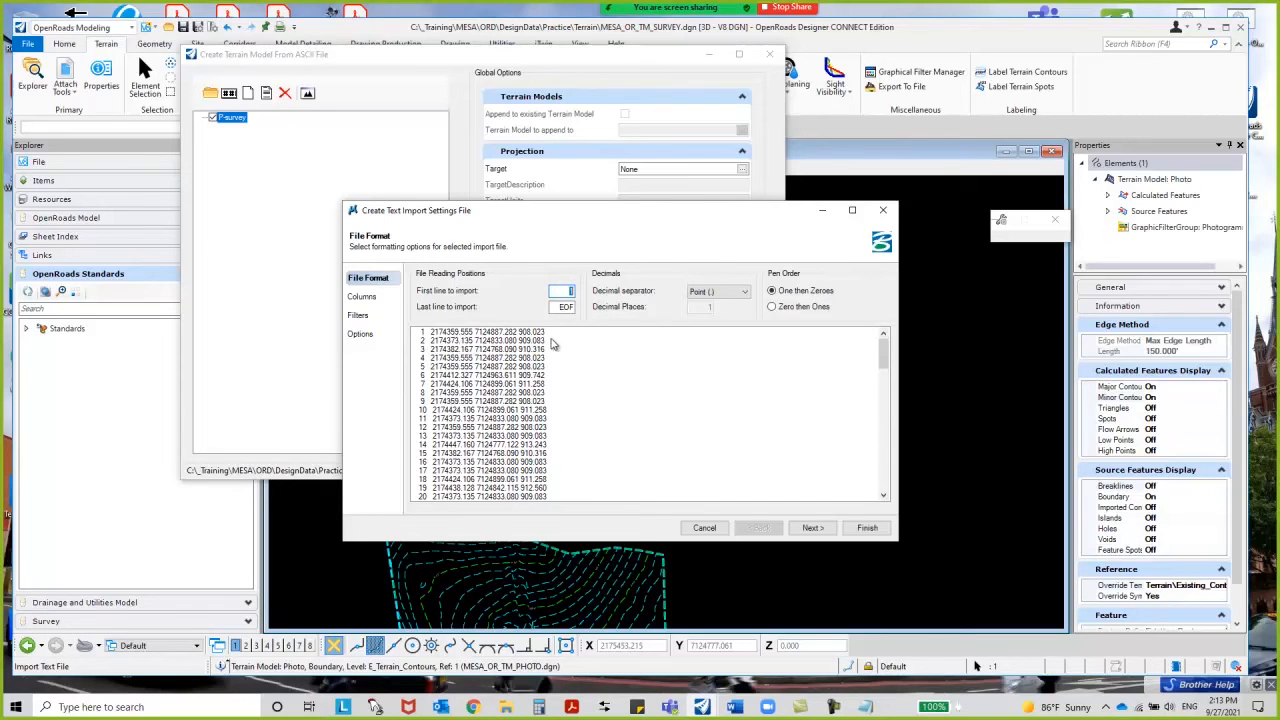
{"action": "mouse_move", "coordinate": [516, 344]}
{"action": "type", "text": "0"}
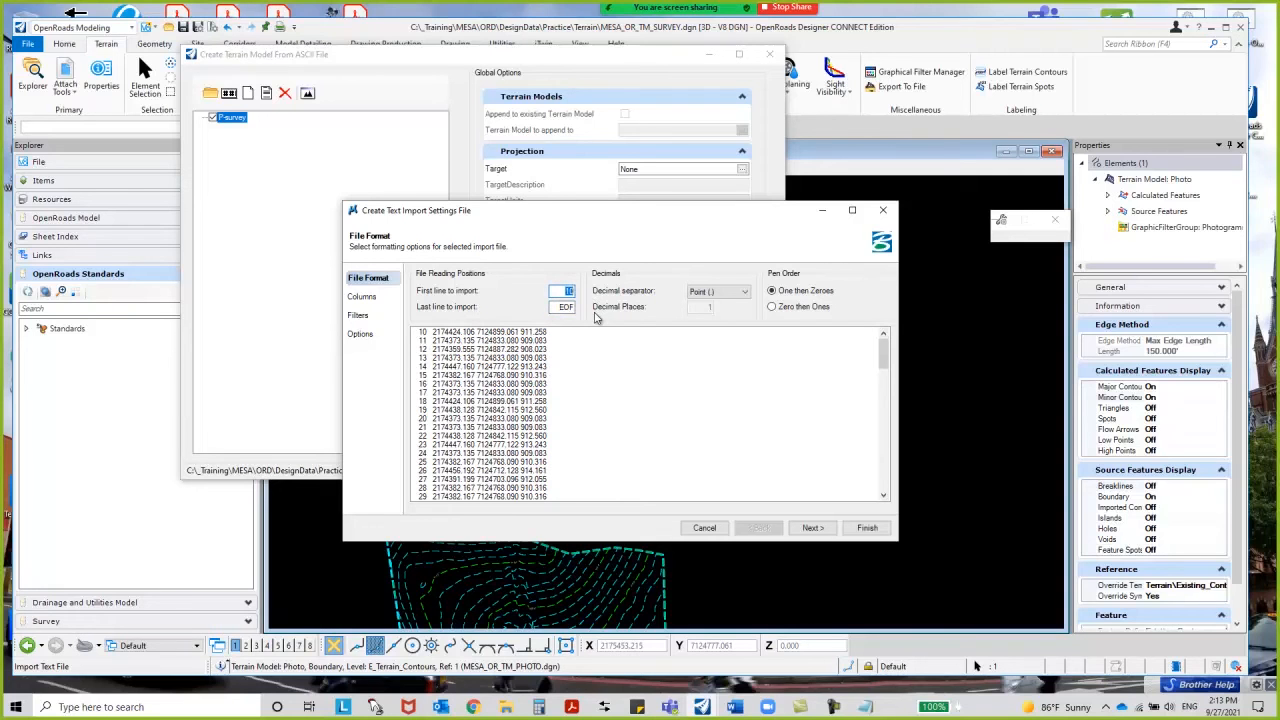
{"action": "type", "text": "1"}
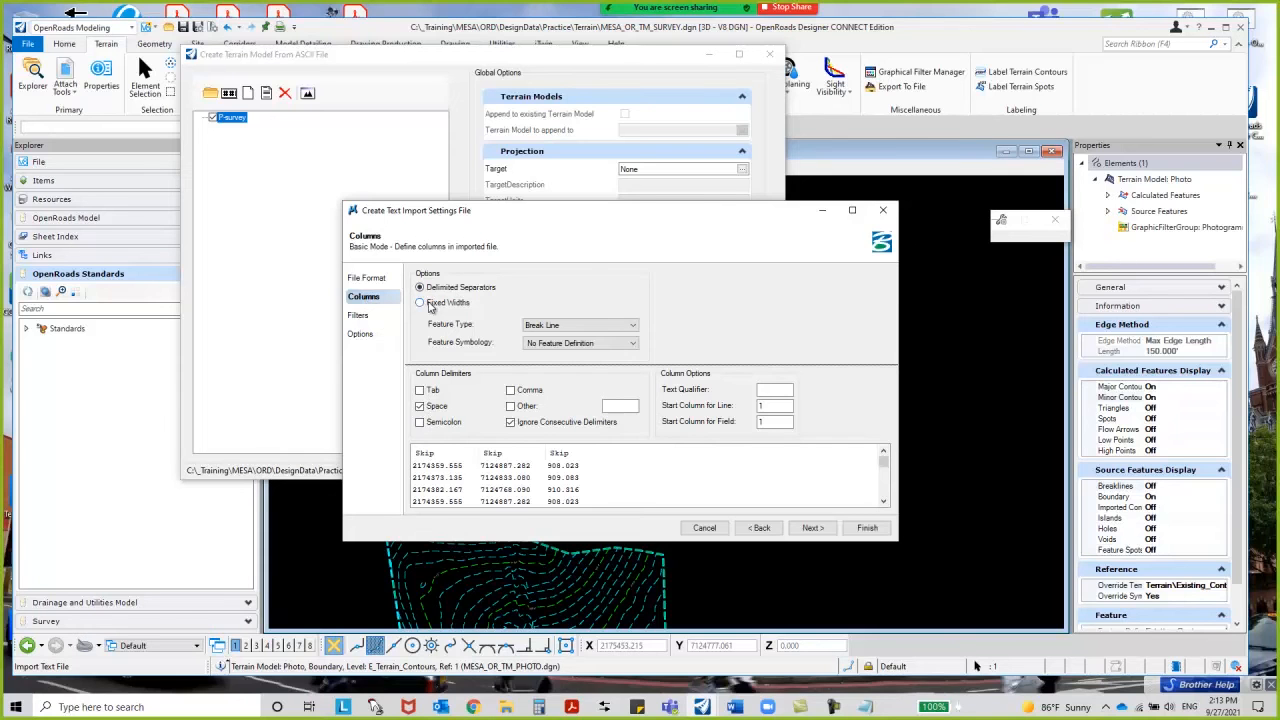
- Use delimited separators with Space kept as the column delimiter
{"action": "left_click", "coordinate": [420, 304]}
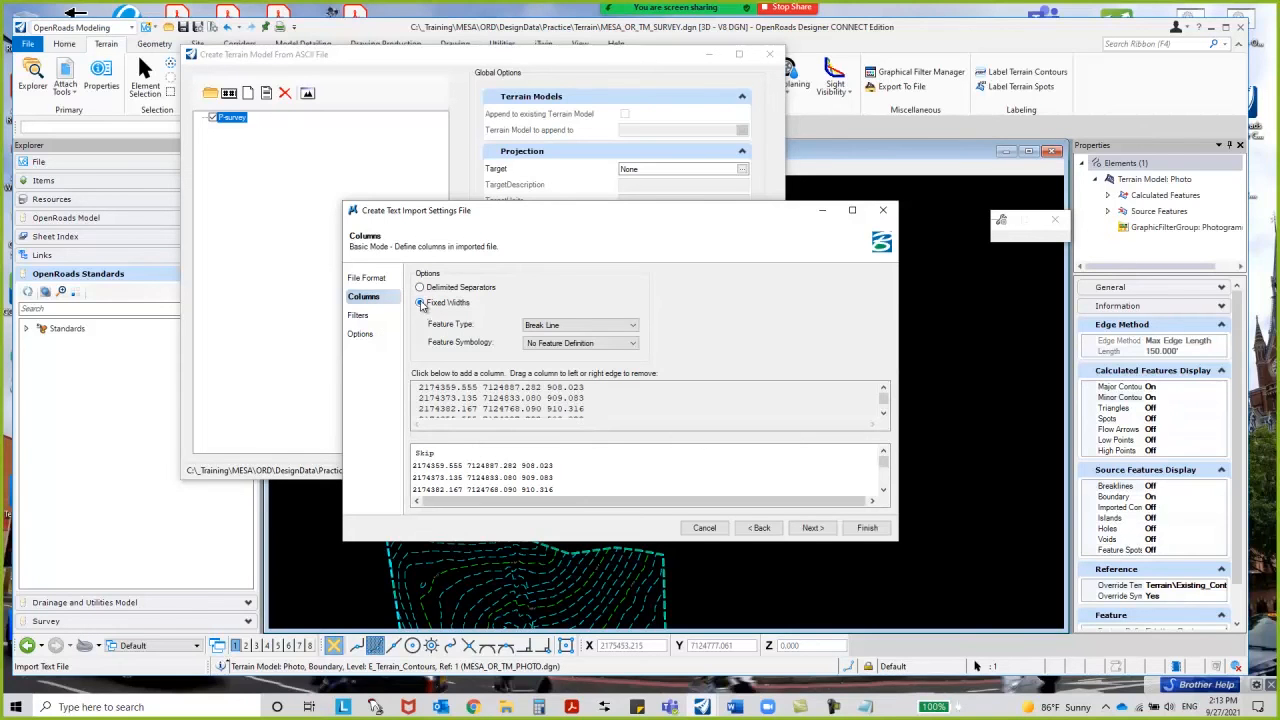
{"action": "left_click", "coordinate": [420, 288]}
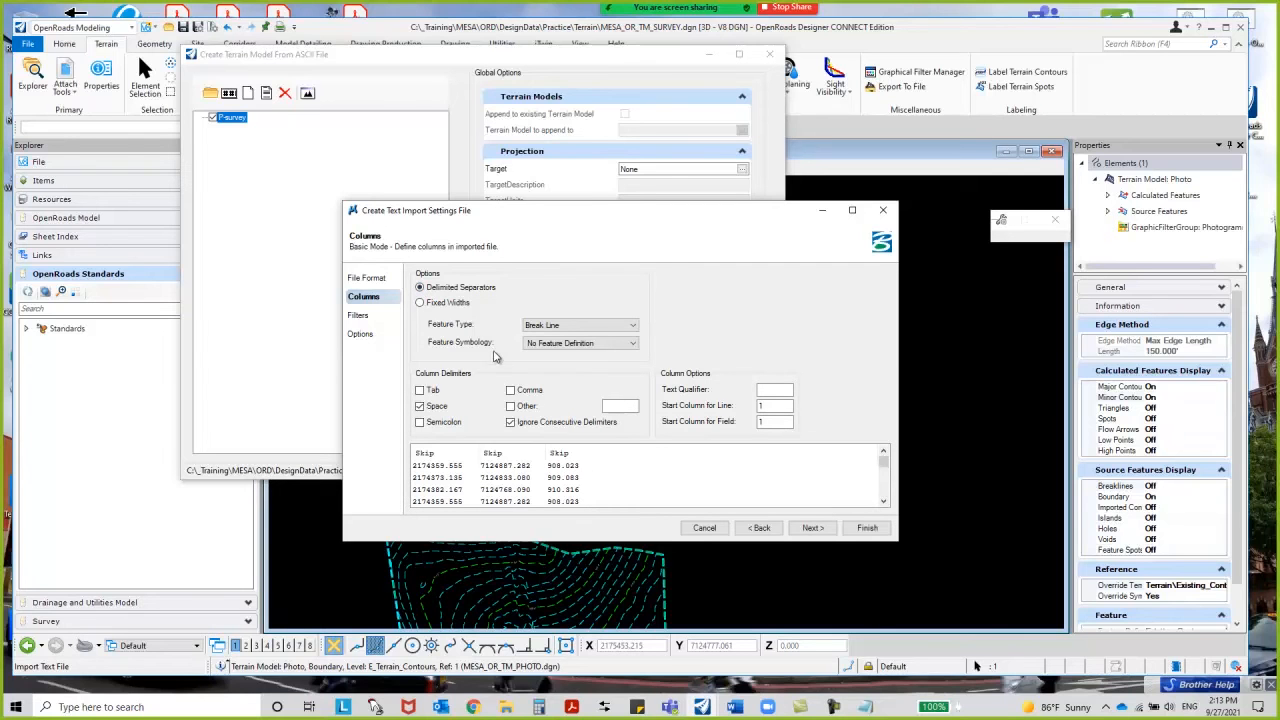
{"action": "left_click", "coordinate": [420, 406]}
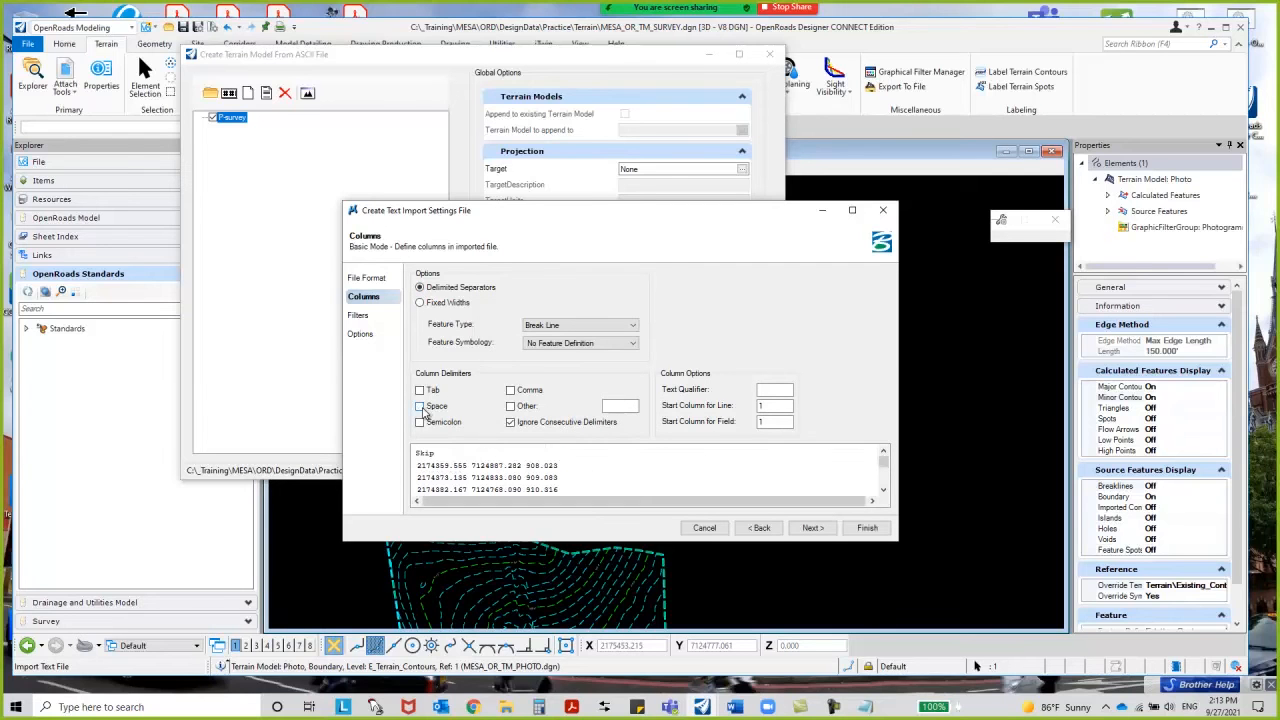
{"action": "left_click", "coordinate": [420, 406]}
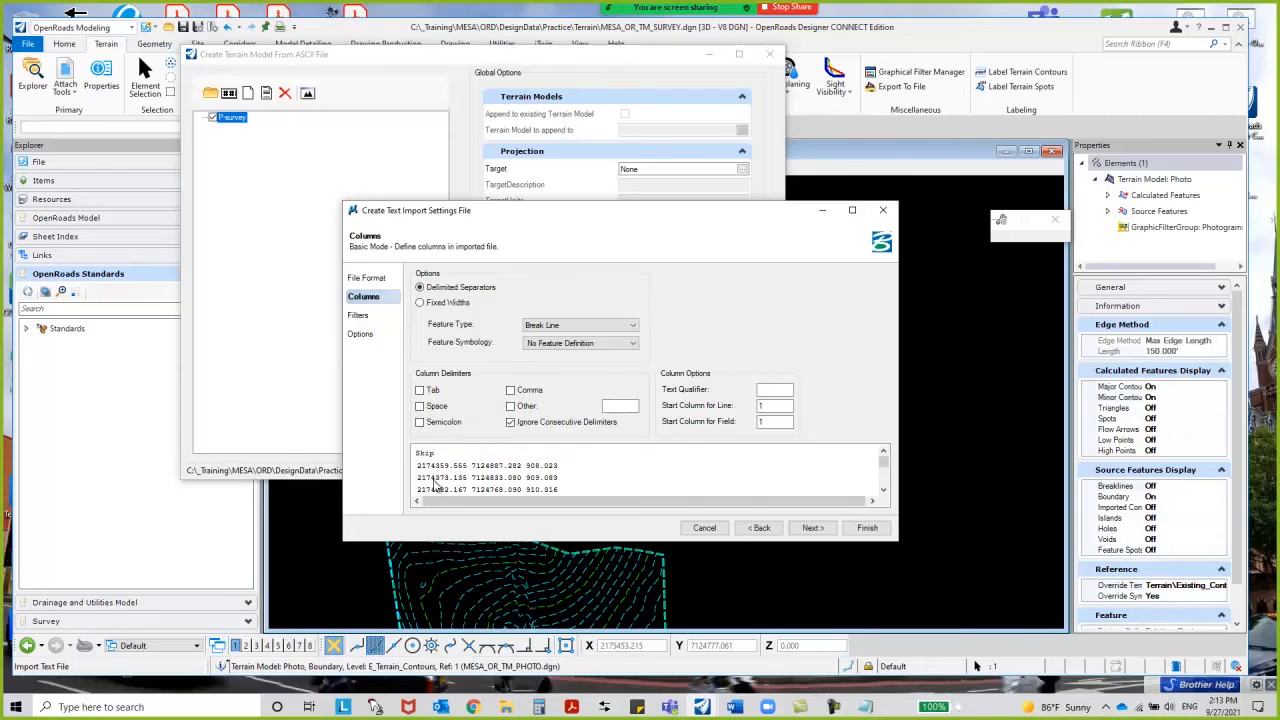
{"action": "mouse_move", "coordinate": [512, 464]}
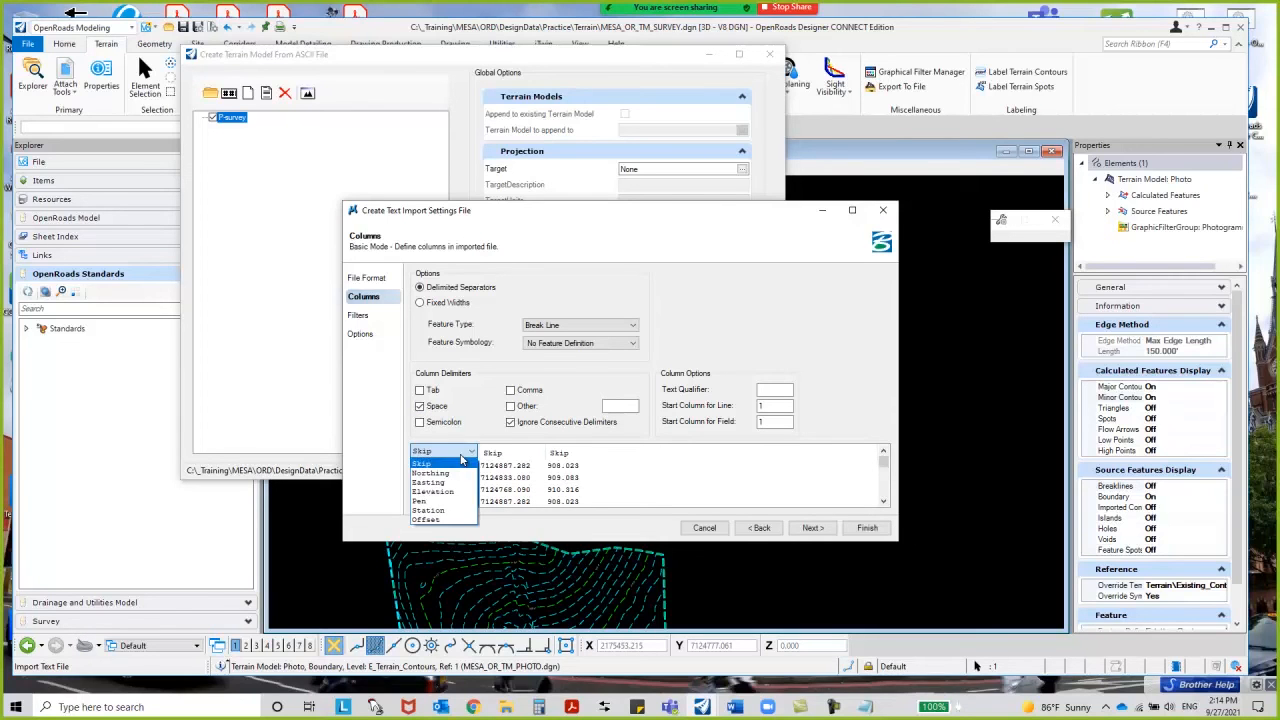
- Define the columns as Easting, Northing and Elevation
{"action": "left_click", "coordinate": [430, 482]}
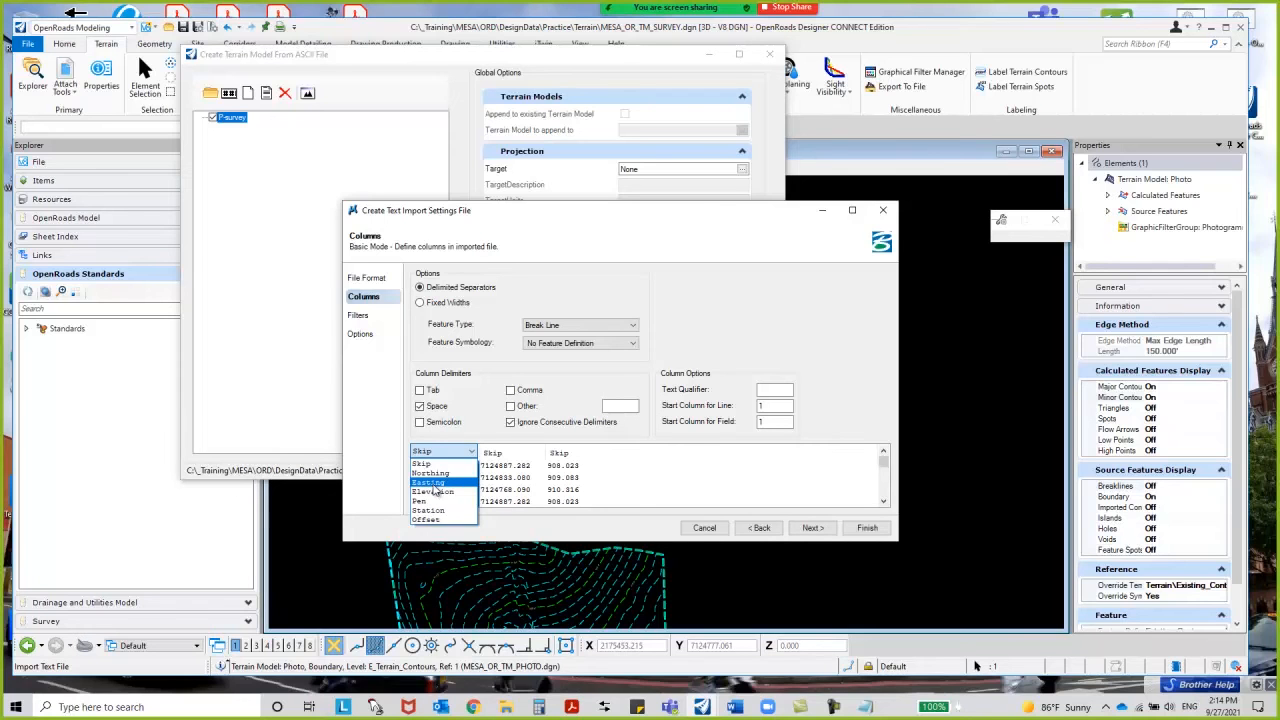
{"action": "left_click", "coordinate": [428, 482]}
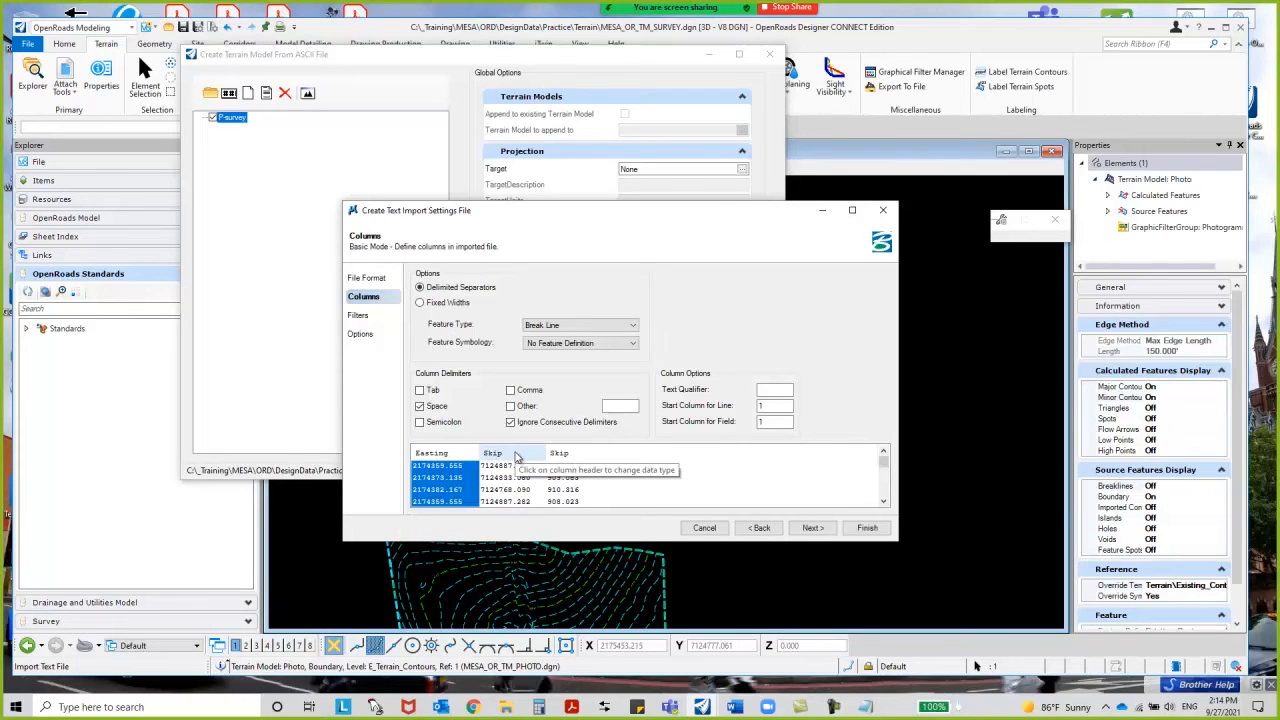
{"action": "left_click", "coordinate": [538, 452]}
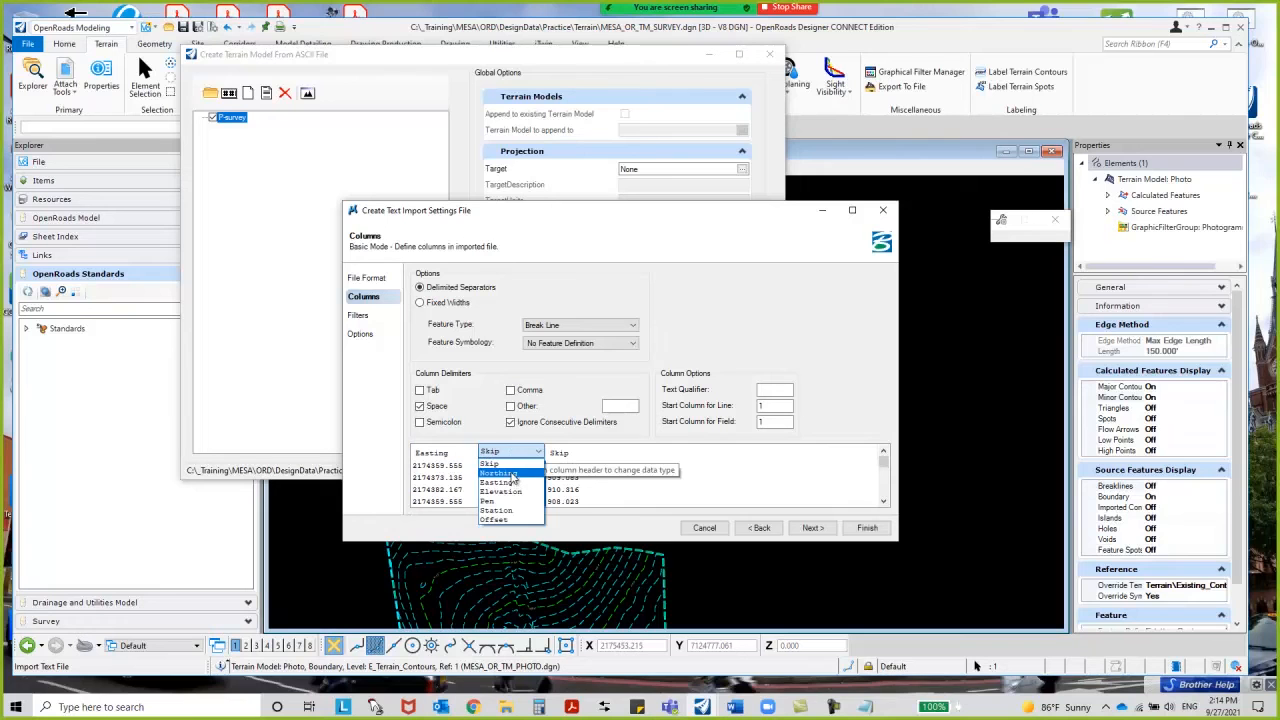
{"action": "left_click", "coordinate": [500, 472]}
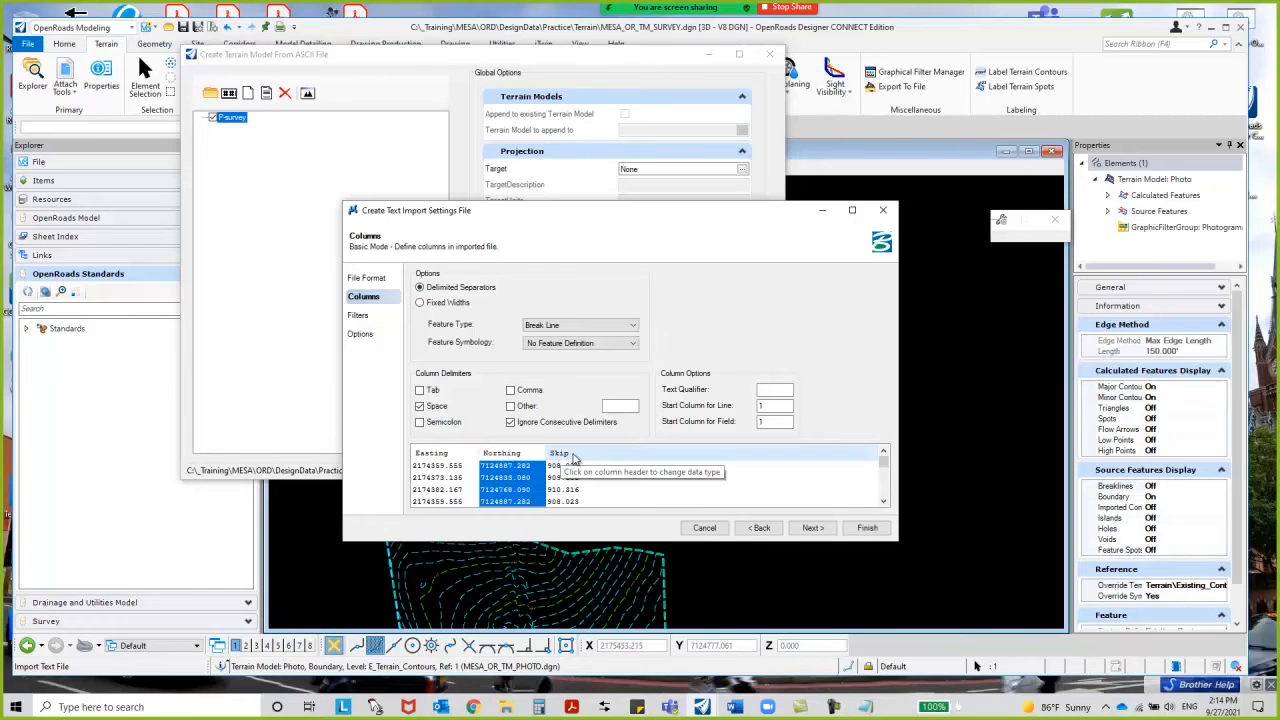
{"action": "left_click", "coordinate": [560, 452]}
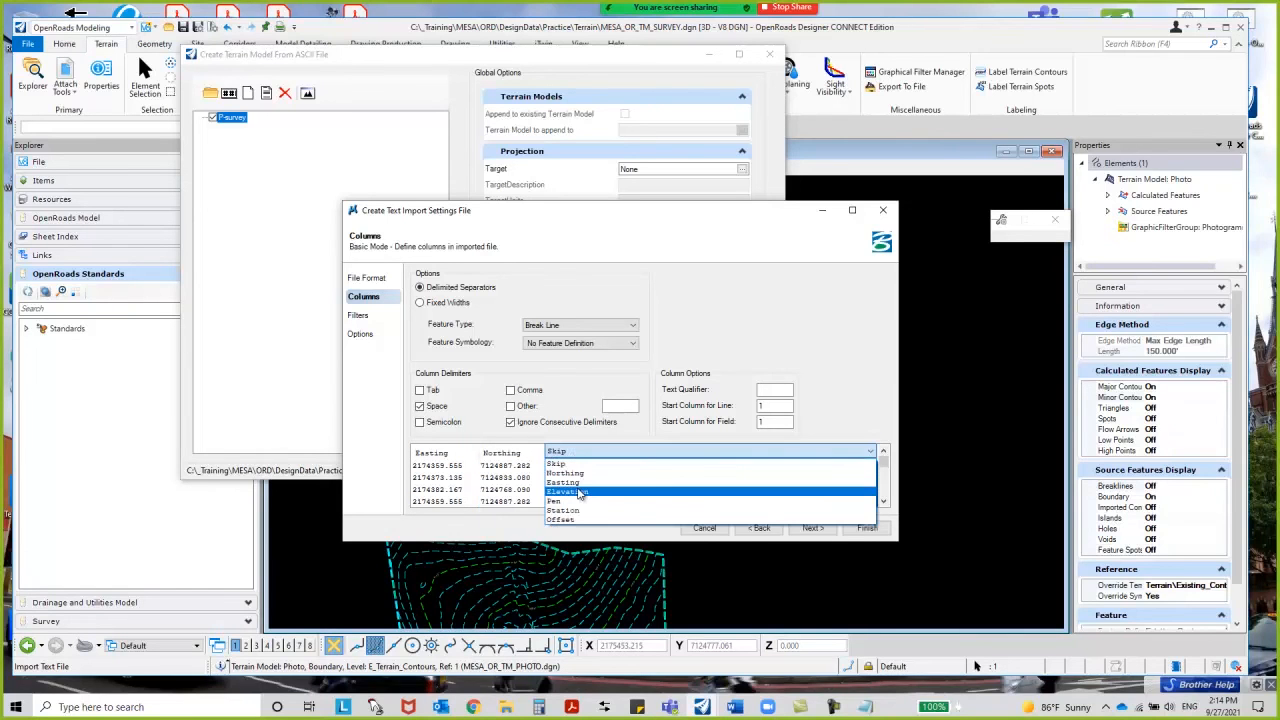
{"action": "left_click", "coordinate": [568, 492]}
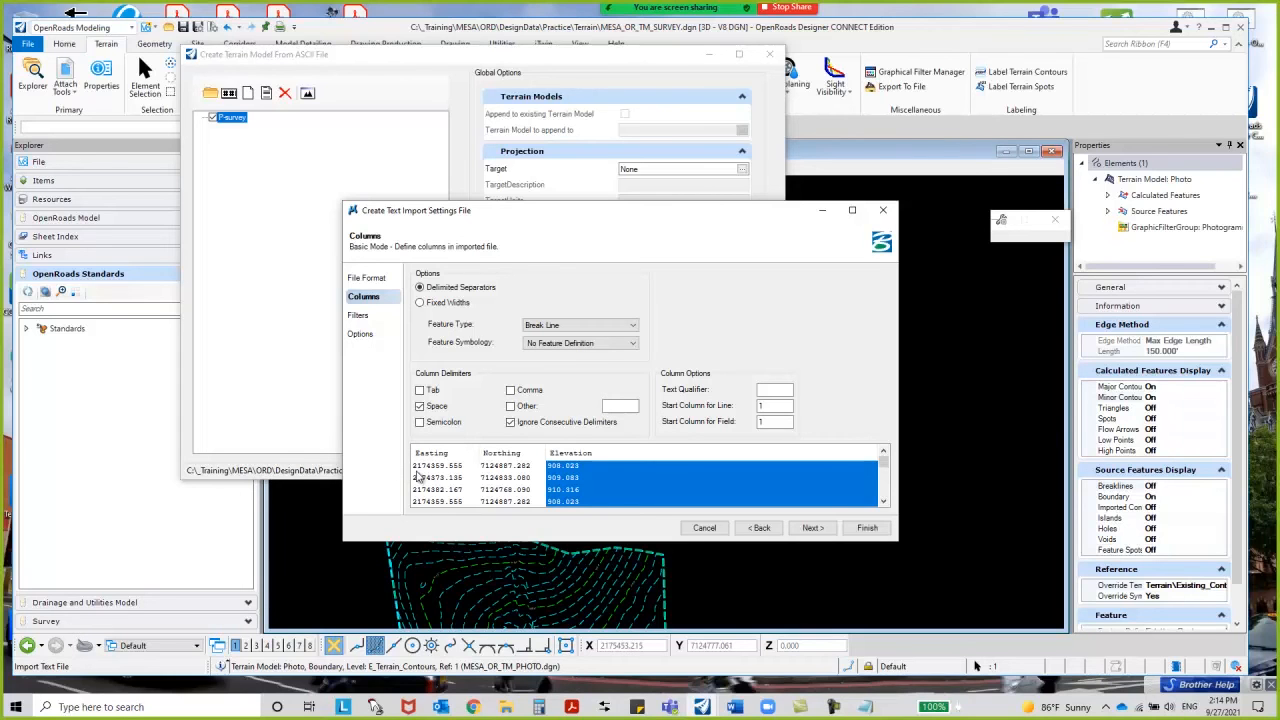
{"action": "mouse_move", "coordinate": [472, 484]}
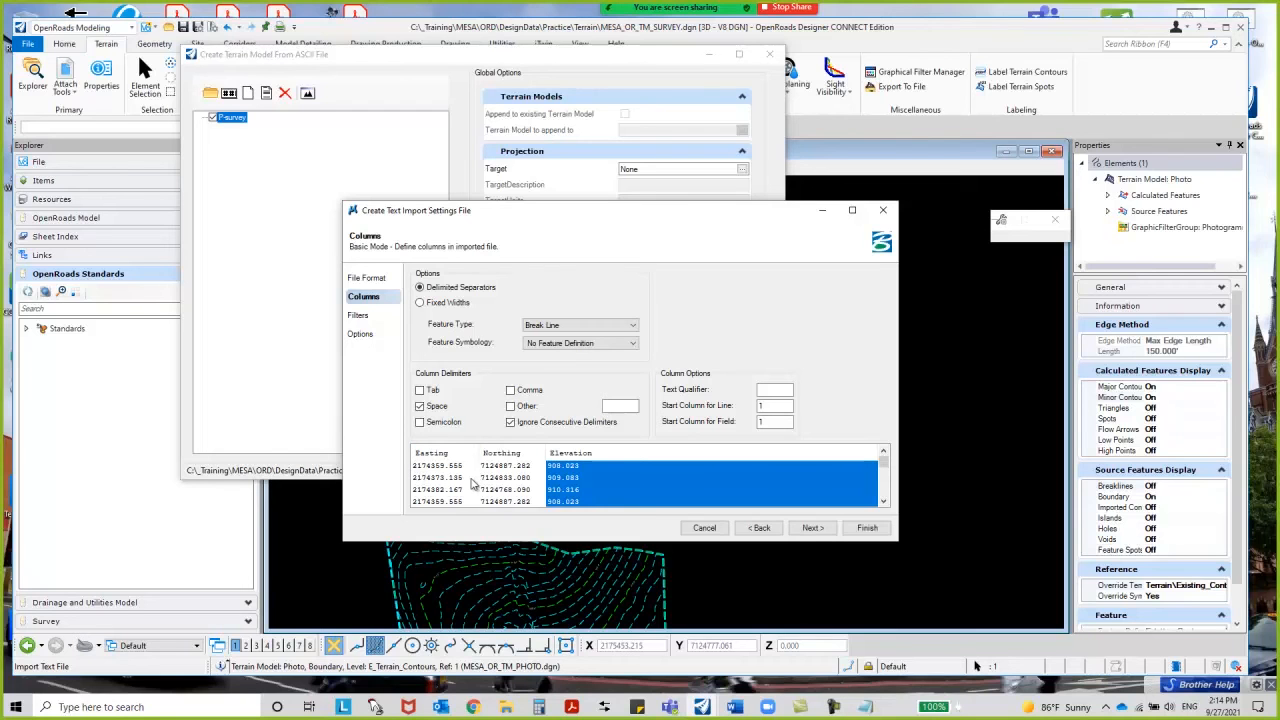
{"action": "mouse_move", "coordinate": [476, 480]}
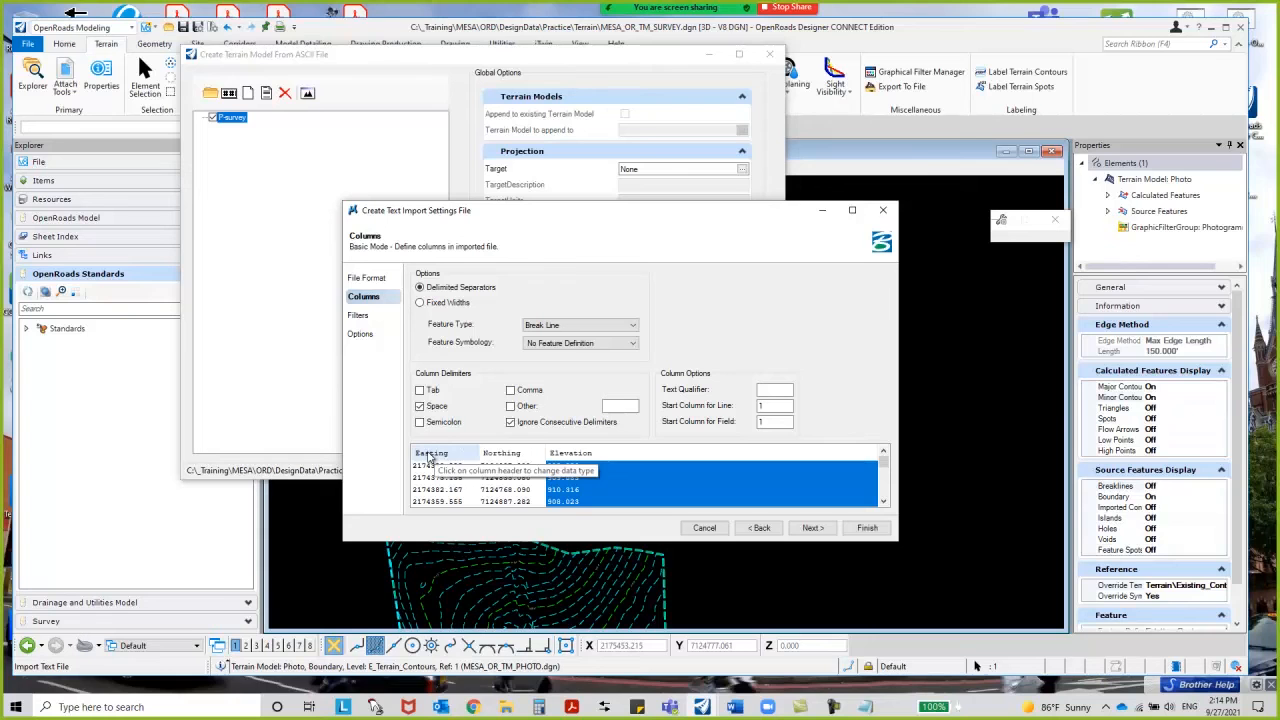
{"action": "left_click", "coordinate": [510, 452]}
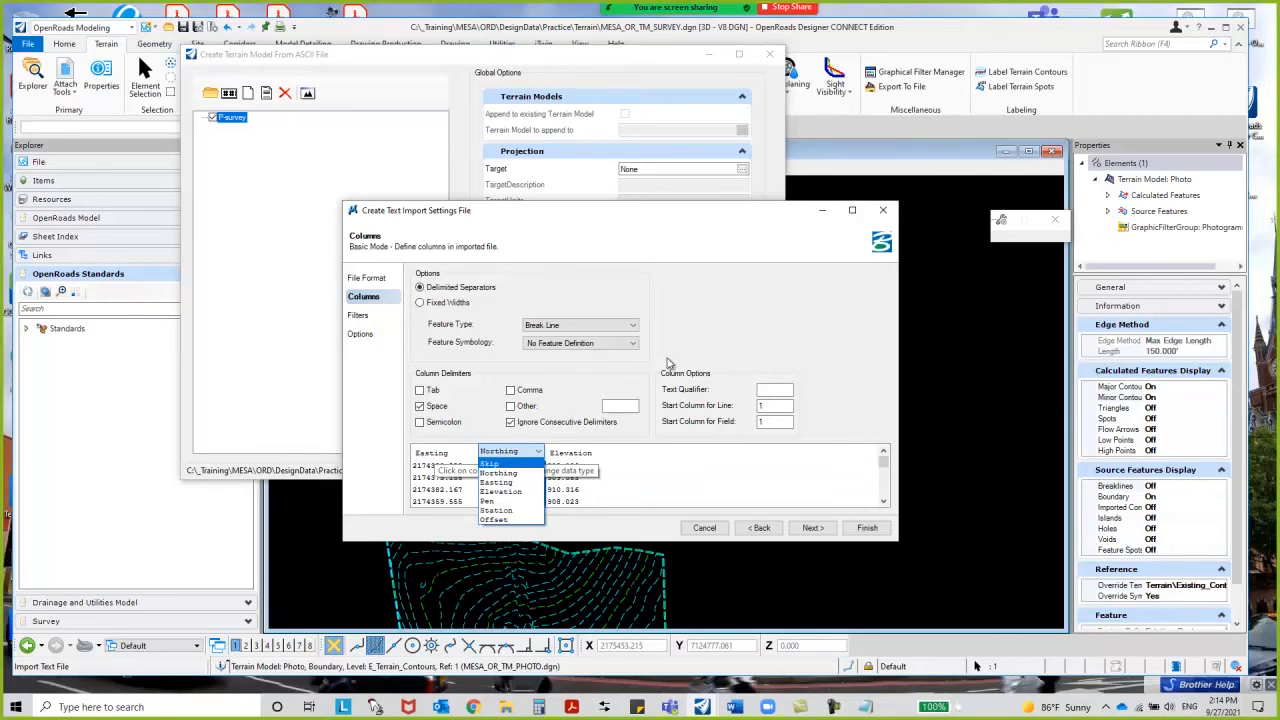
{"action": "left_click", "coordinate": [498, 472]}
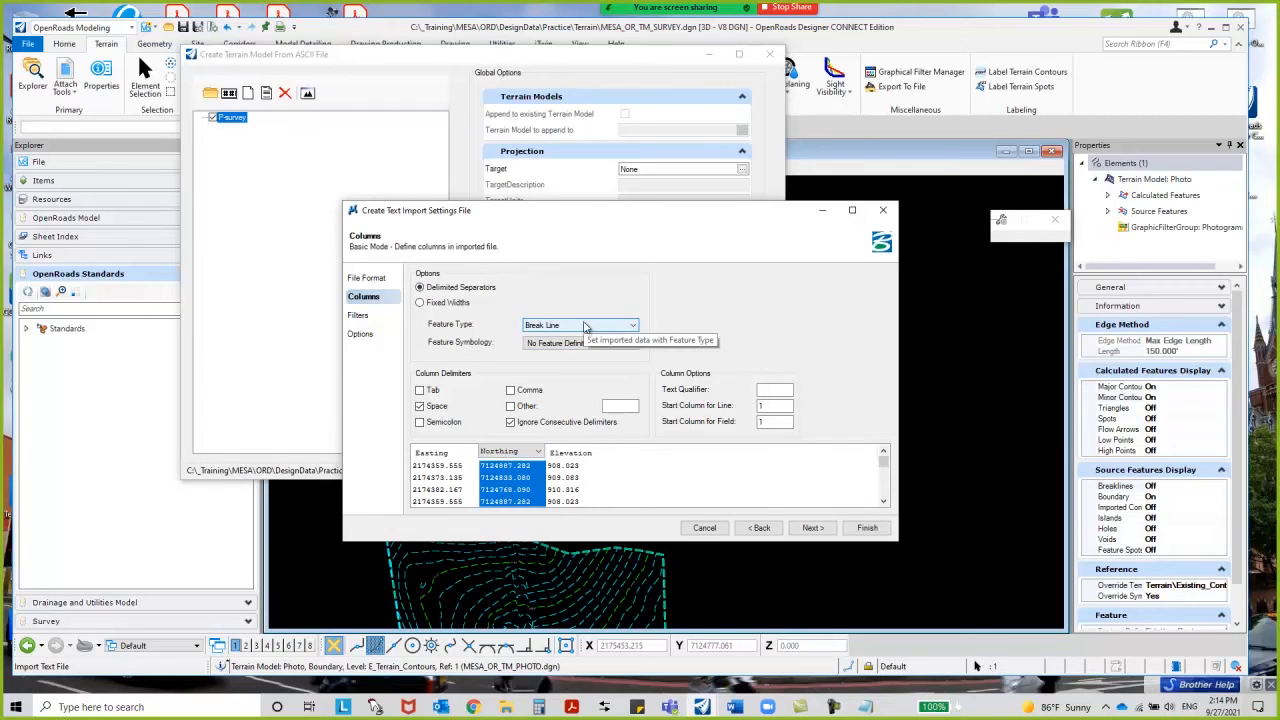
{"action": "mouse_move", "coordinate": [588, 328]}
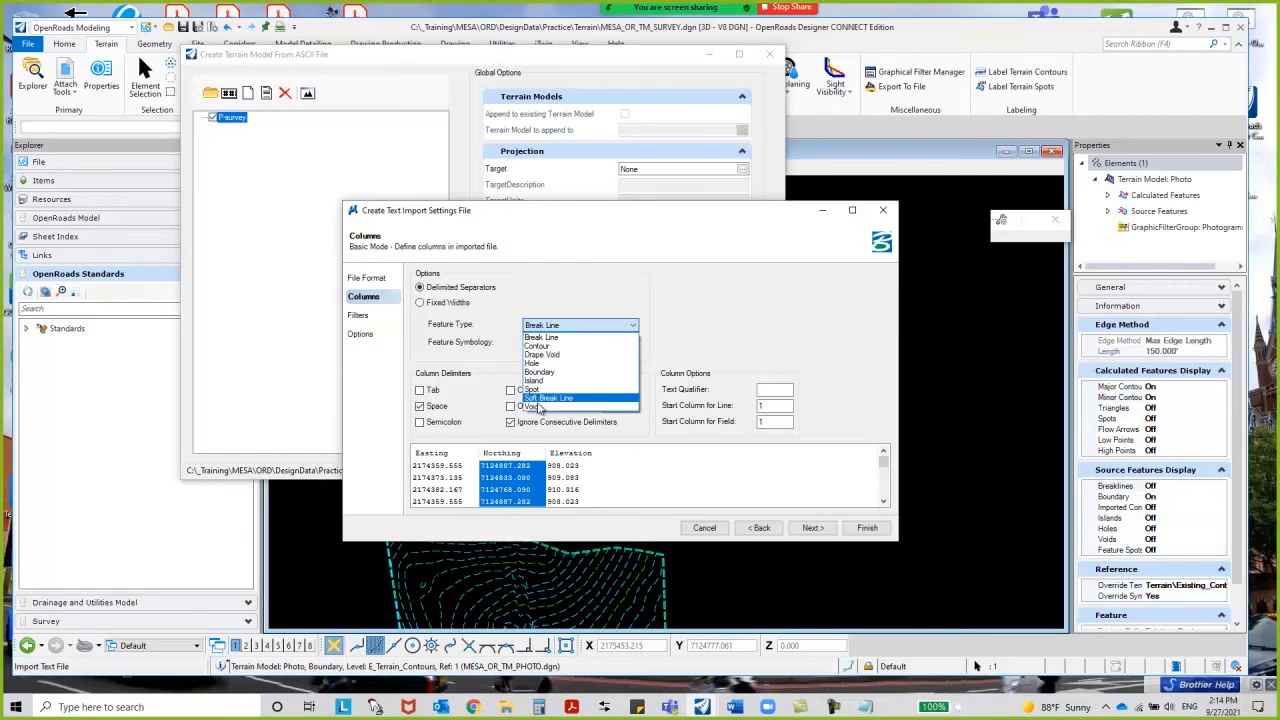
{"action": "mouse_move", "coordinate": [532, 388]}
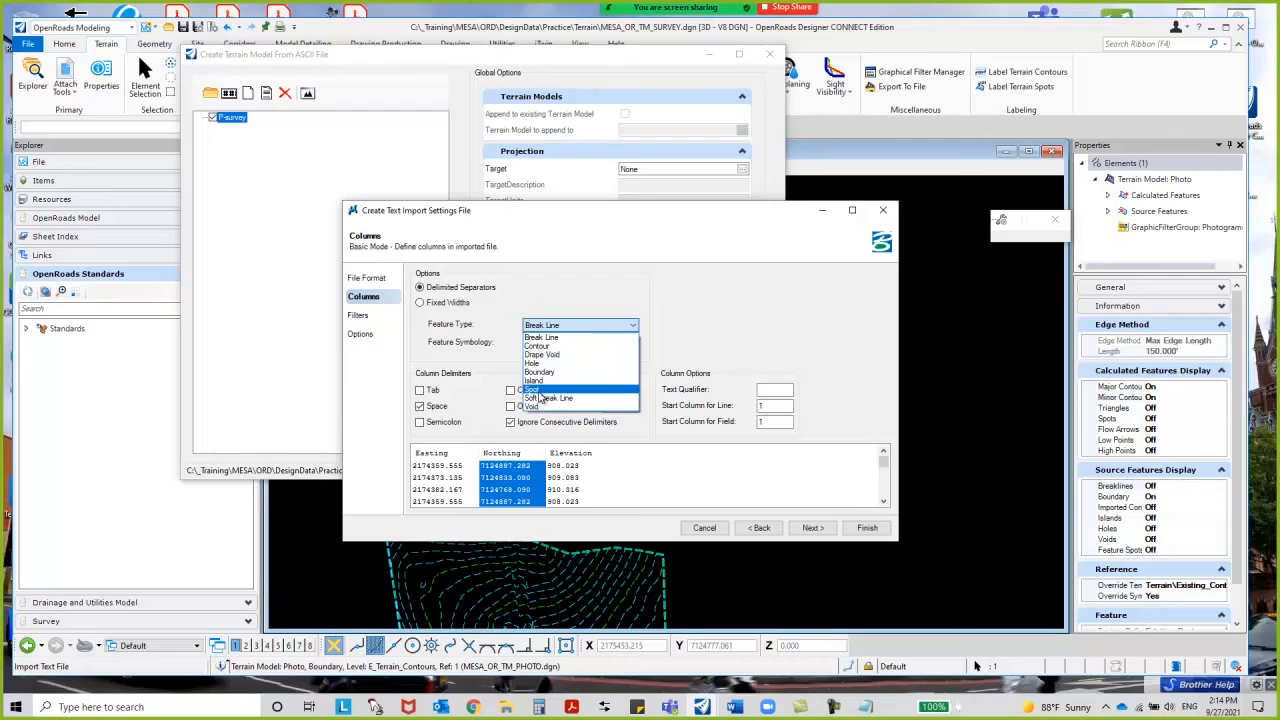
- Set the imported points' feature type to Spot and move to the filter settings
{"action": "left_click", "coordinate": [532, 388]}
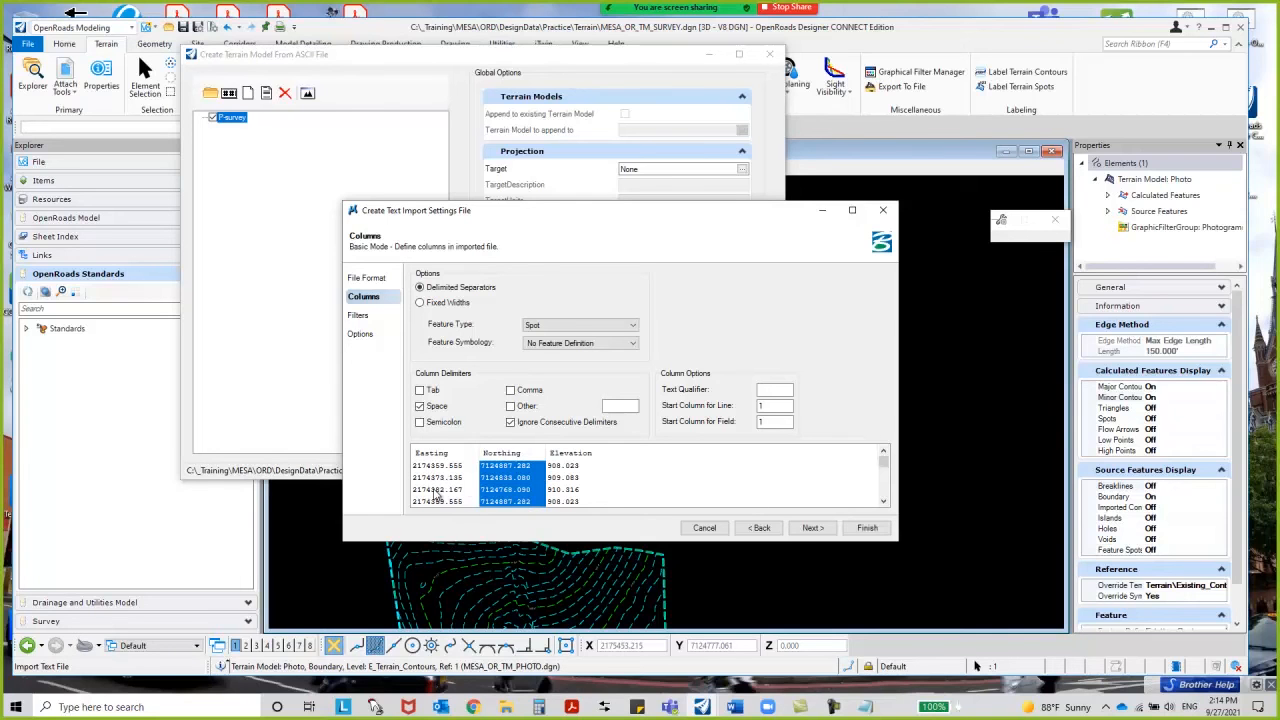
{"action": "mouse_move", "coordinate": [512, 406]}
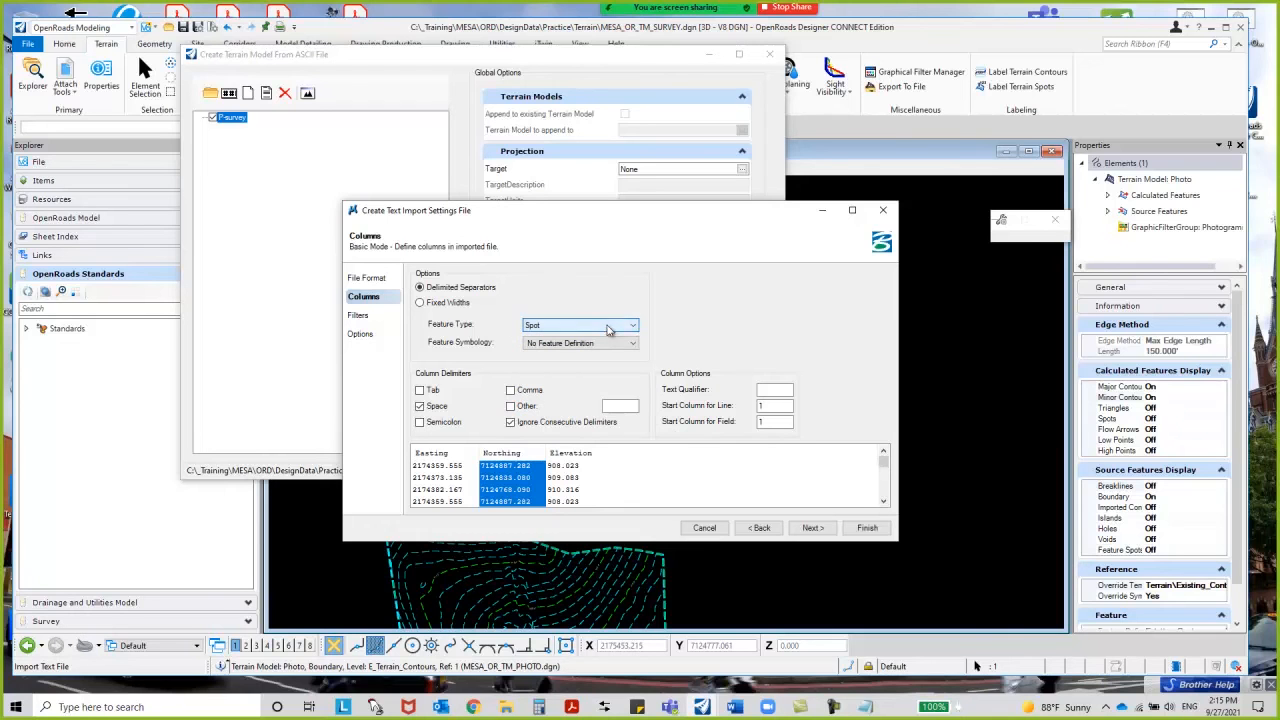
{"action": "left_click", "coordinate": [358, 316]}
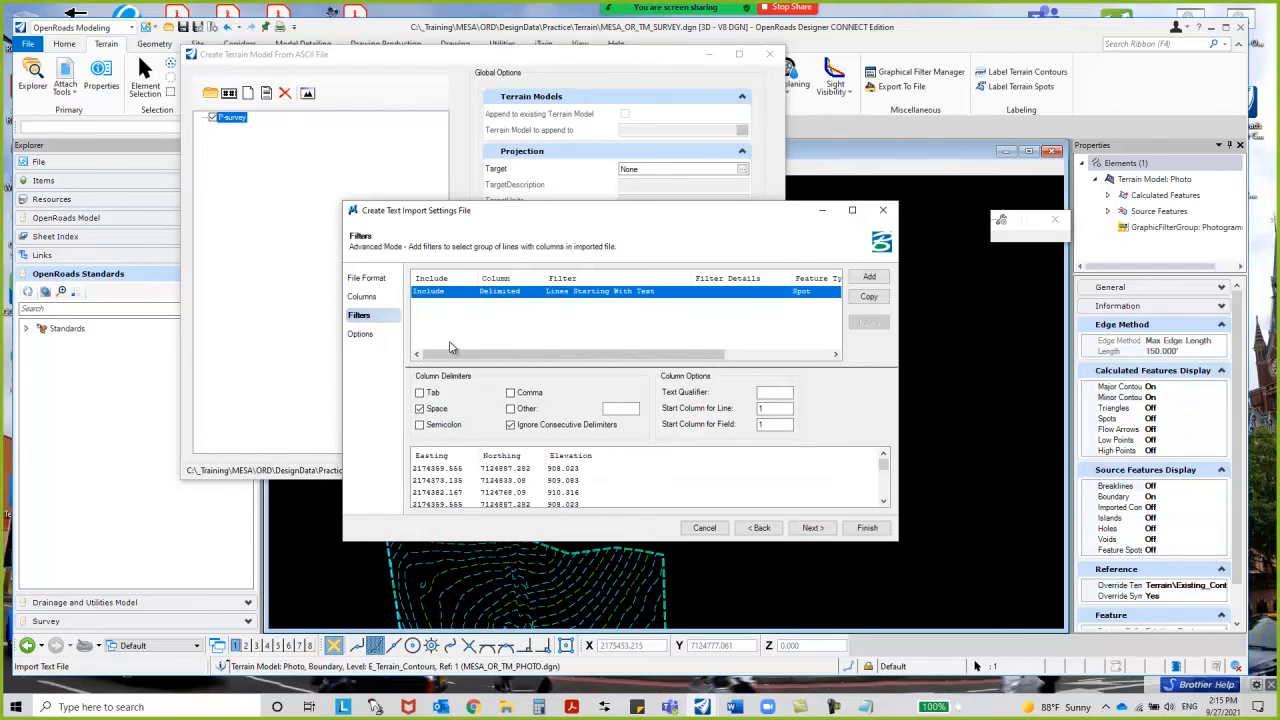
{"action": "mouse_move", "coordinate": [756, 344]}
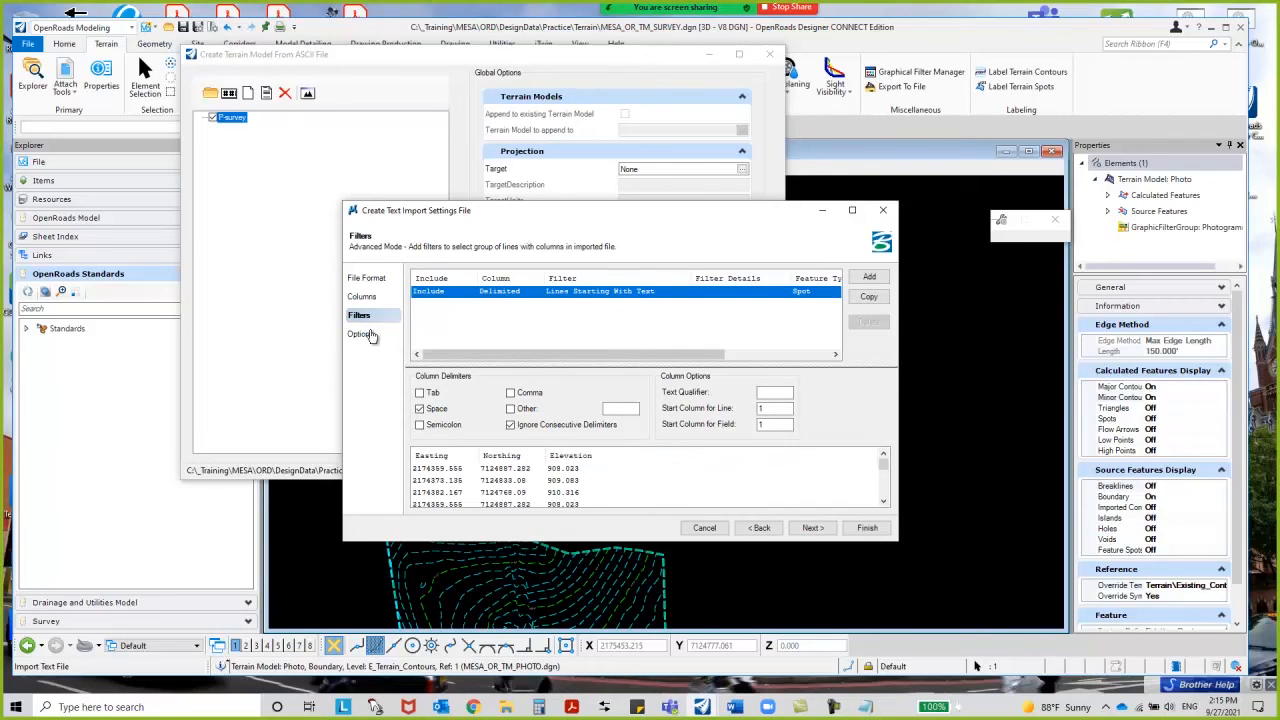
- Leave the coordinate system as None, finish, and save the settings as Survey.xml
{"action": "left_click", "coordinate": [362, 332]}
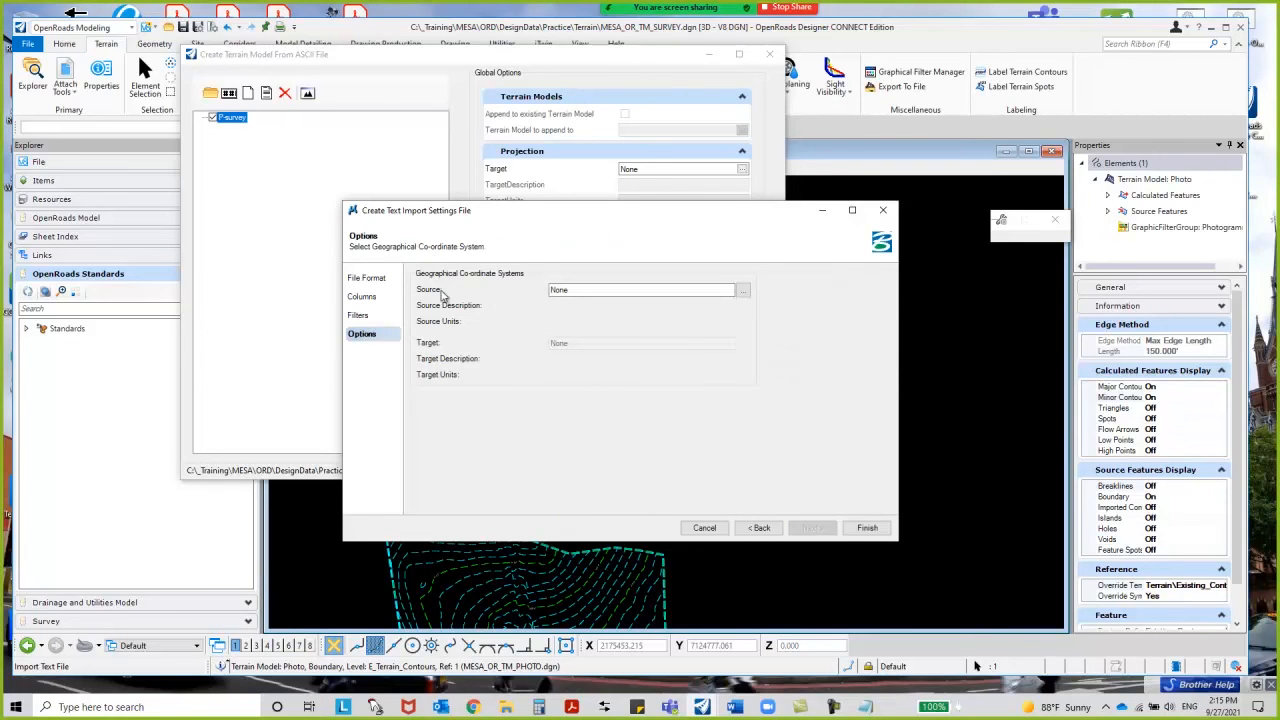
{"action": "mouse_move", "coordinate": [444, 360]}
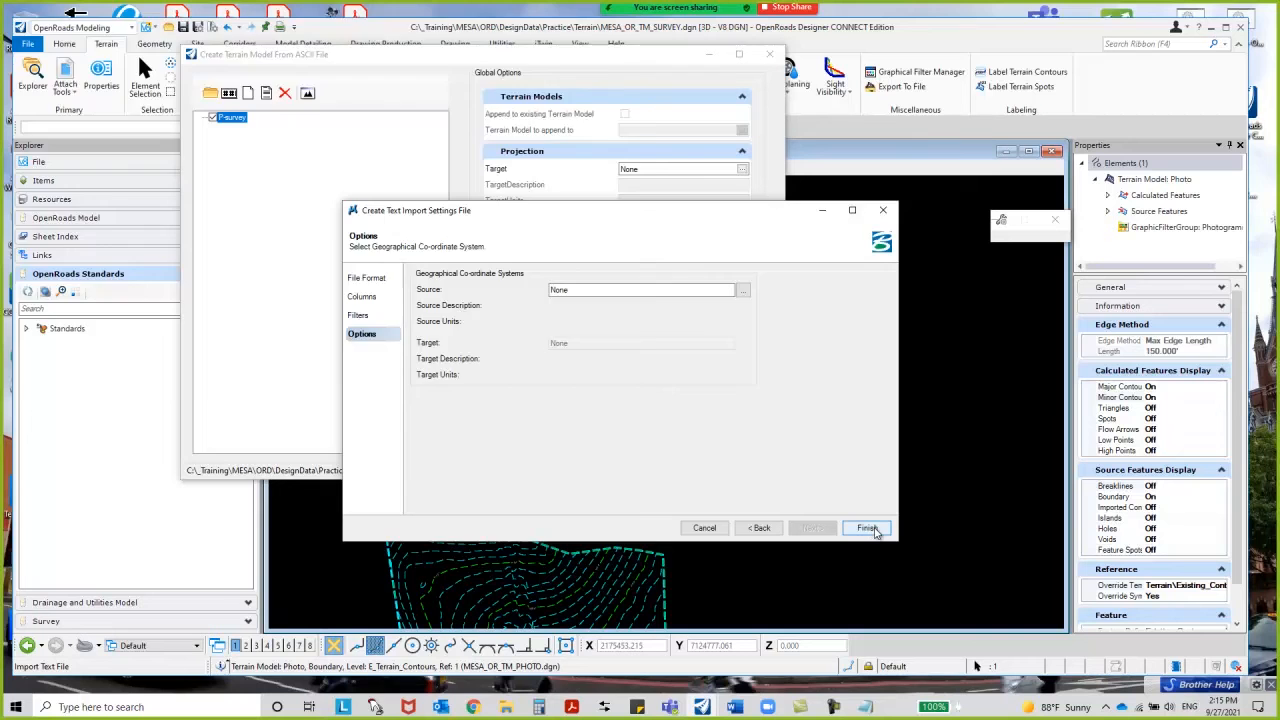
{"action": "left_click", "coordinate": [866, 528]}
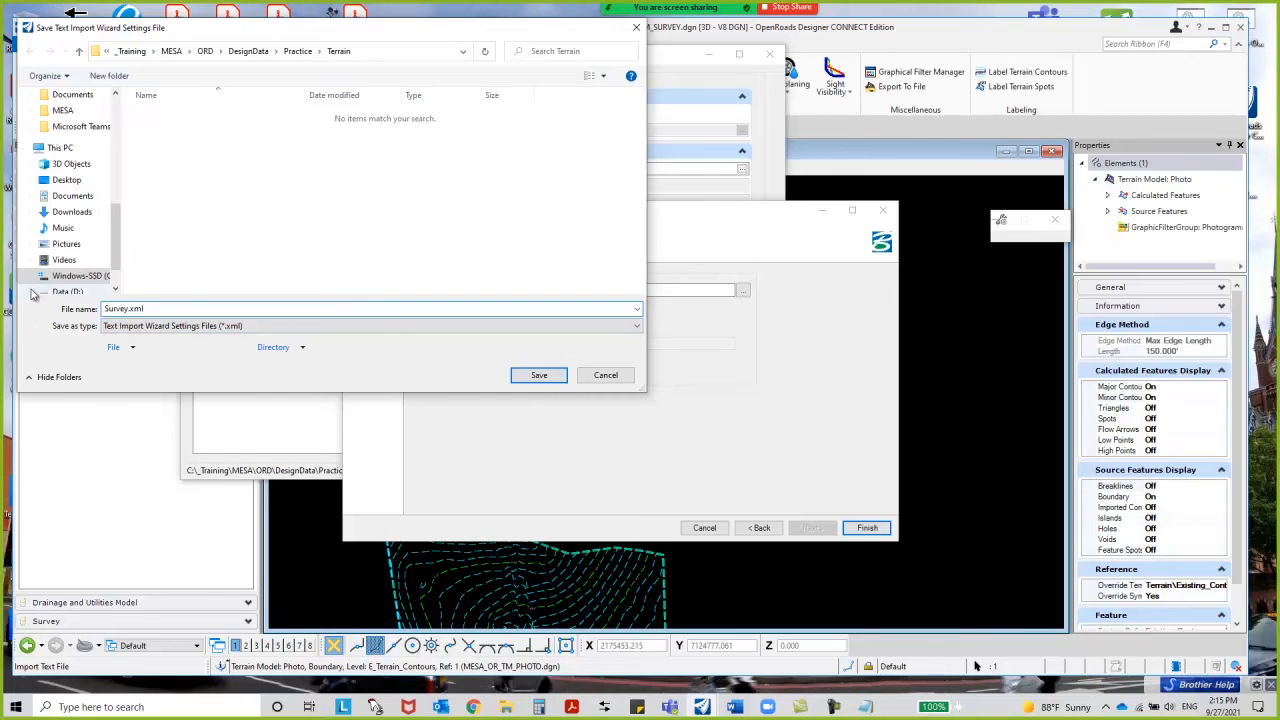
{"action": "left_click", "coordinate": [538, 376]}
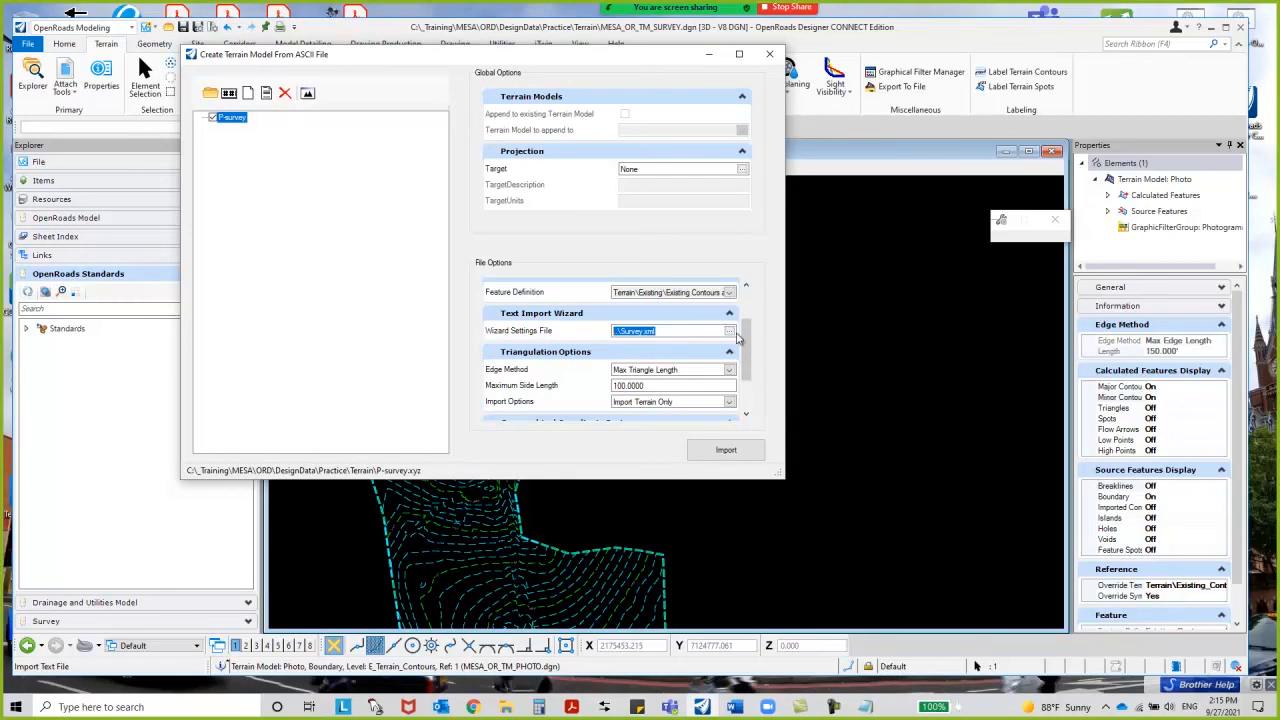
{"action": "left_click", "coordinate": [728, 332]}
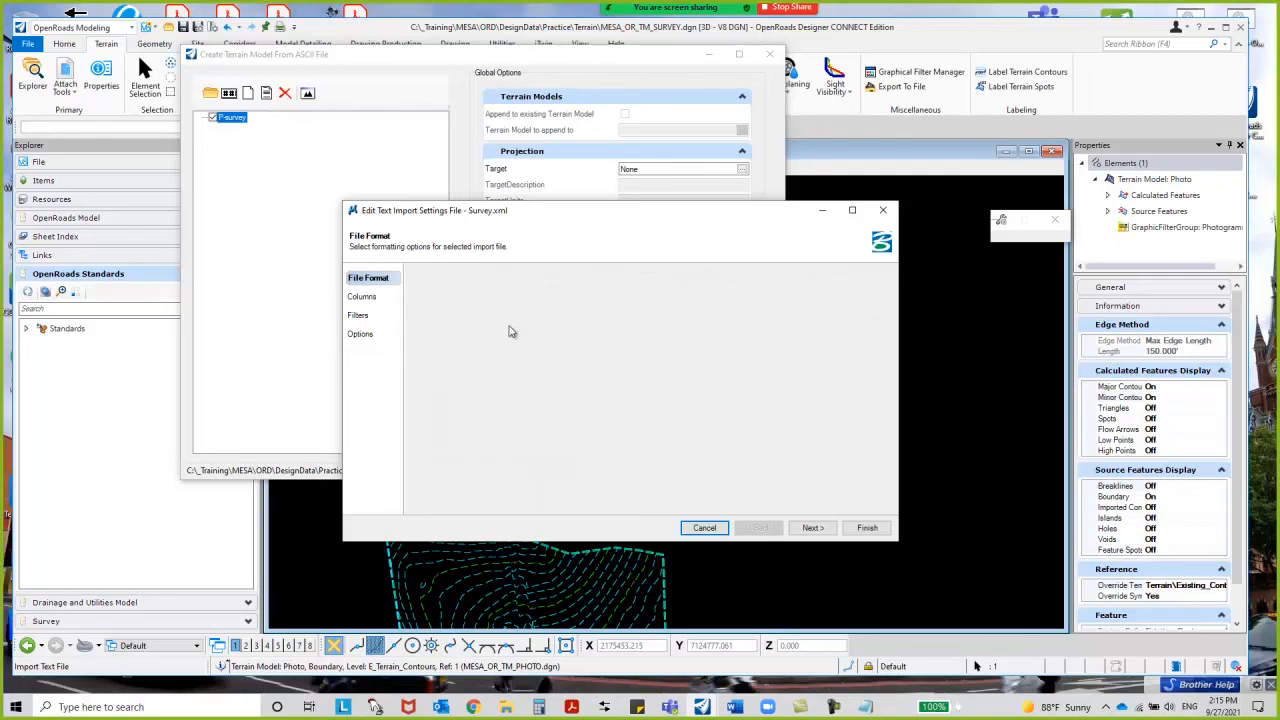
{"action": "left_click", "coordinate": [812, 528]}
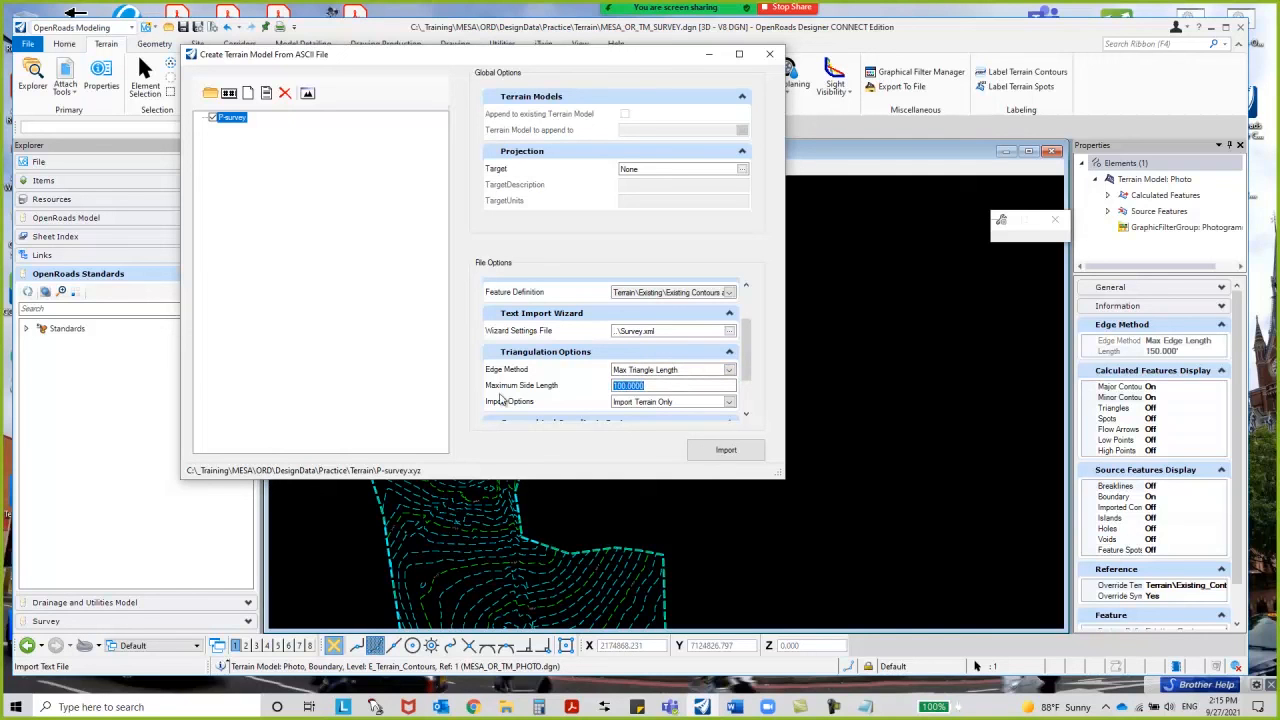
- Set maximum side length 120 and import the survey as terrain only
{"action": "type", "text": "120"}
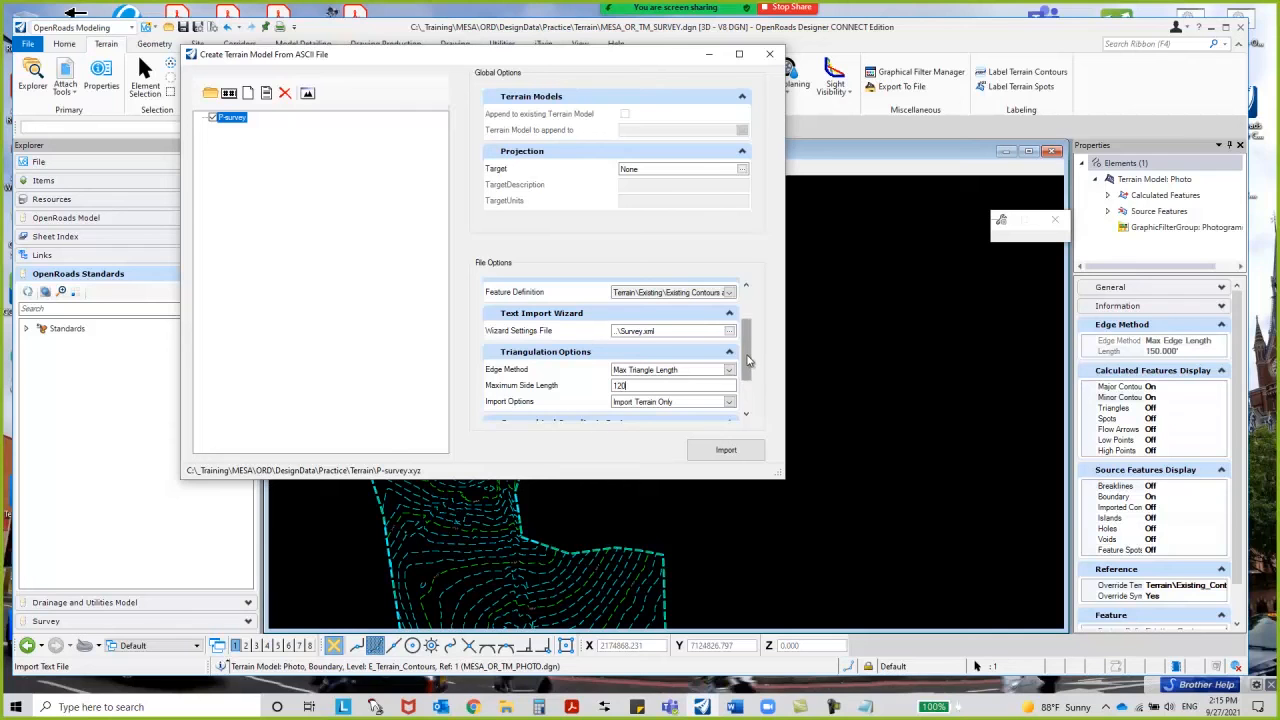
{"action": "scroll", "scroll_direction": "down", "scroll_amount": 3}
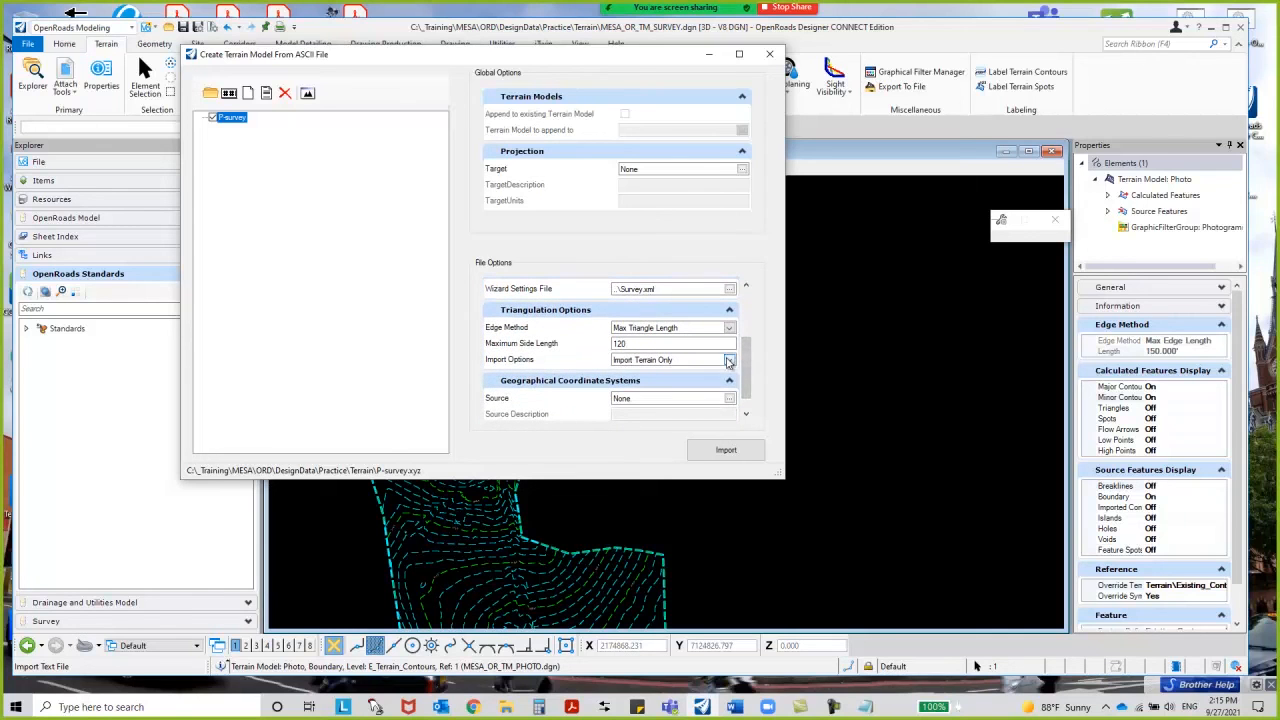
{"action": "left_click", "coordinate": [728, 360]}
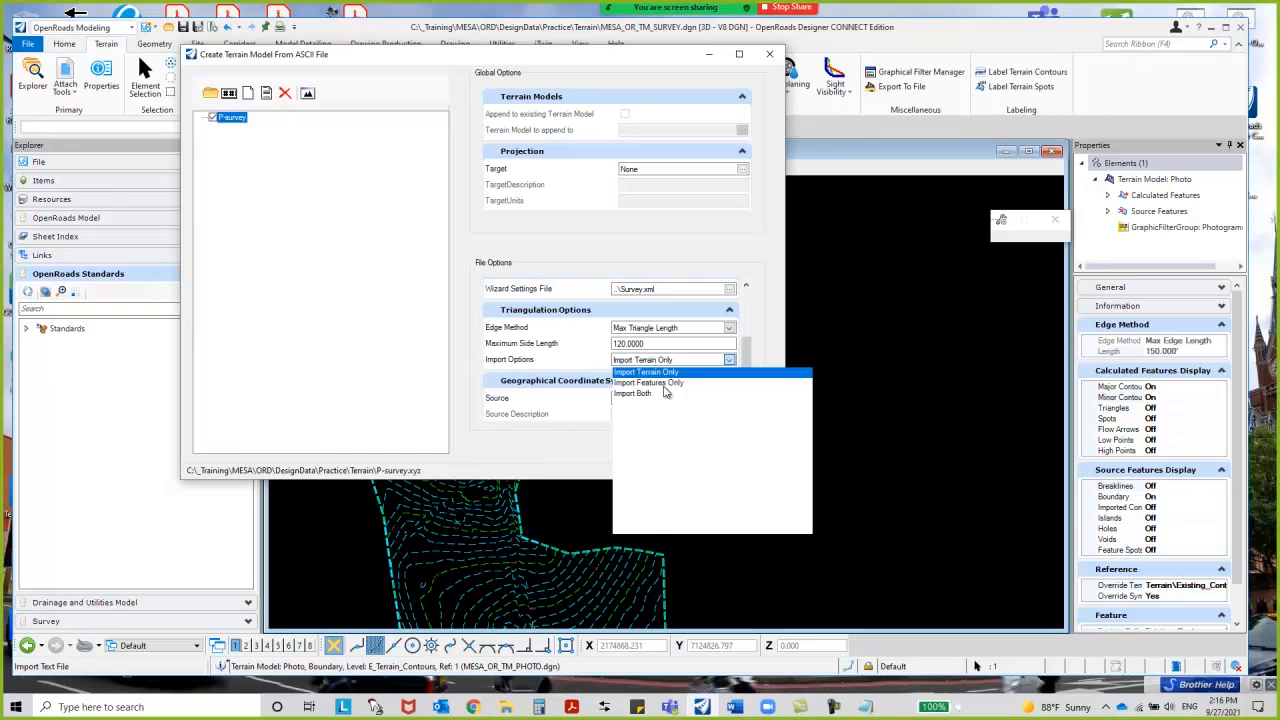
{"action": "mouse_move", "coordinate": [644, 410]}
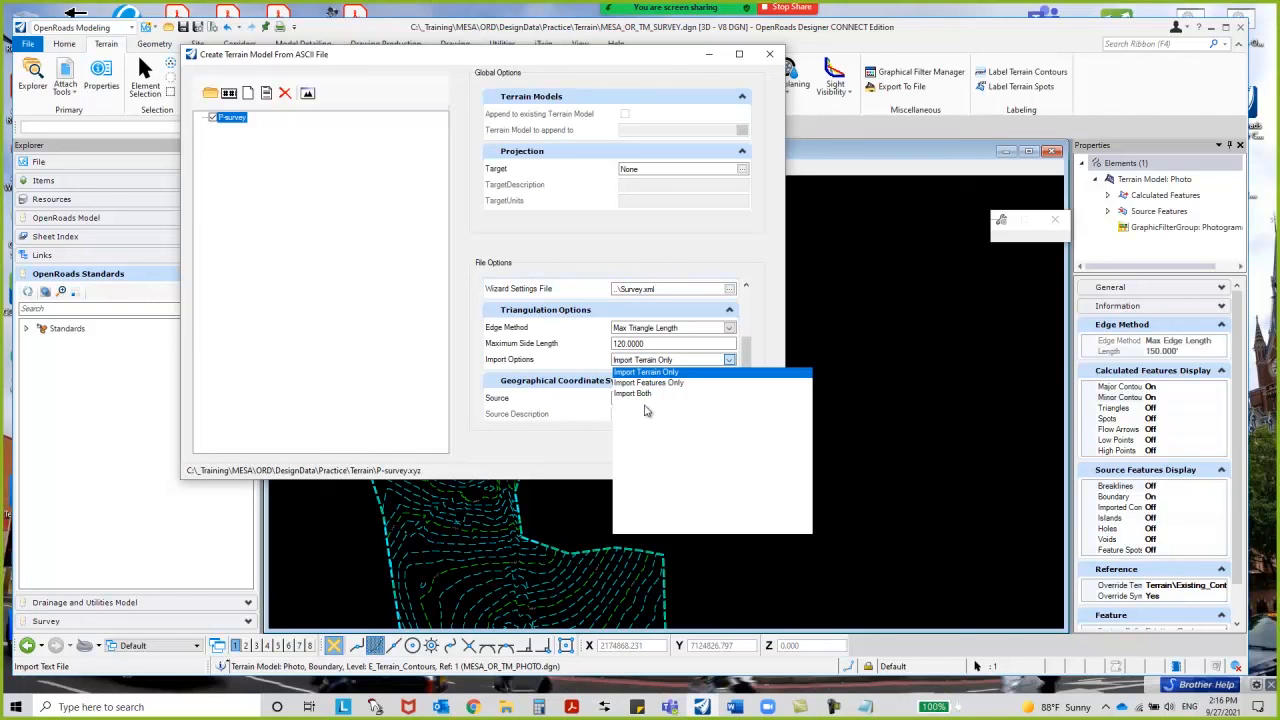
{"action": "mouse_move", "coordinate": [658, 380]}
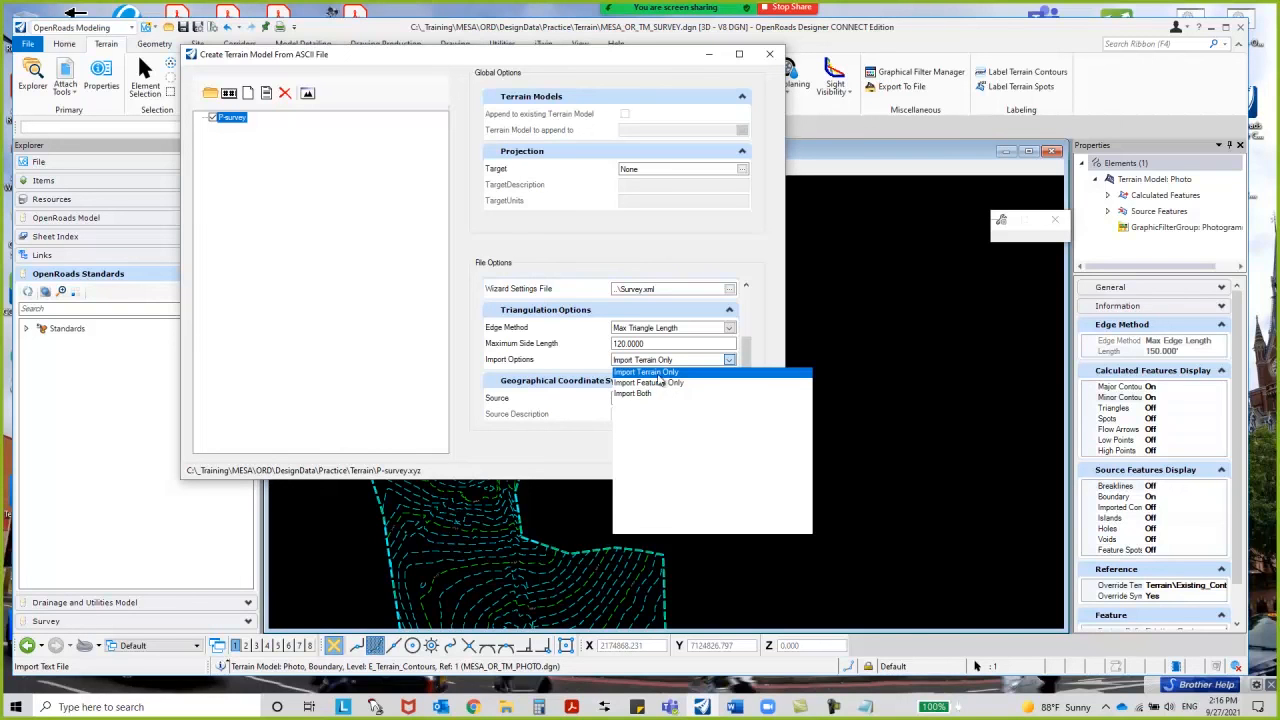
{"action": "mouse_move", "coordinate": [752, 256]}
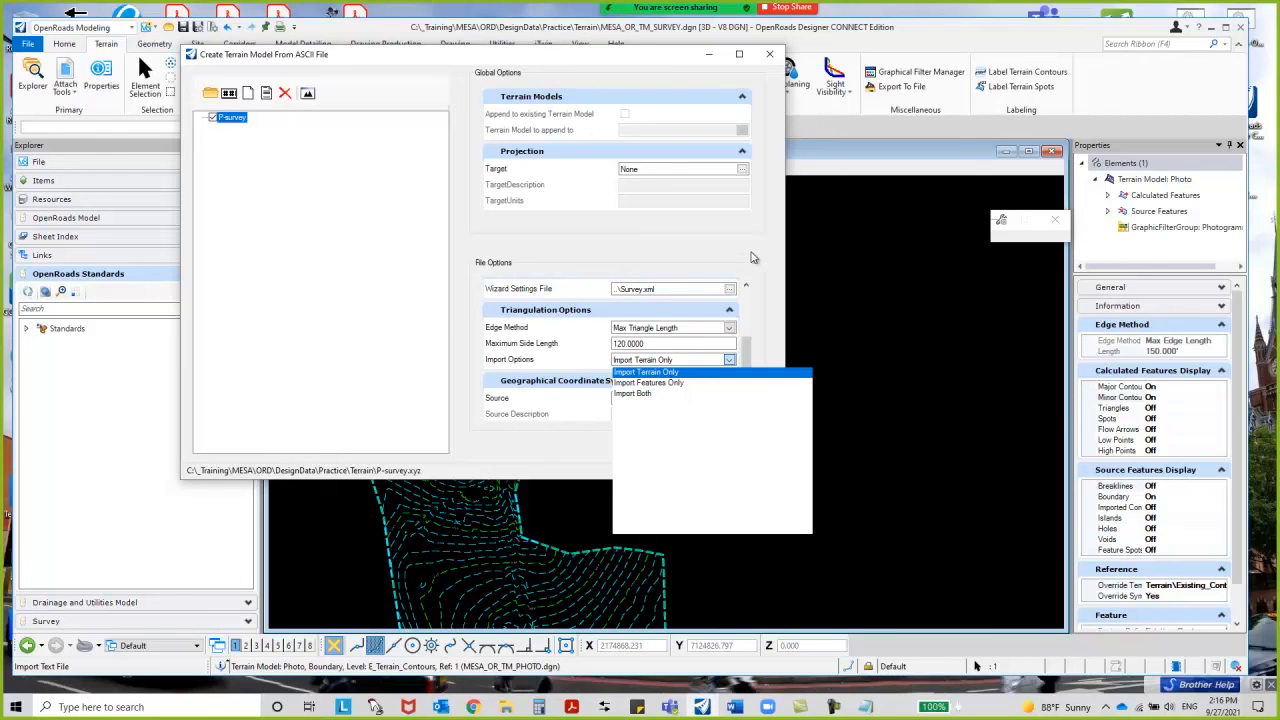
{"action": "left_click", "coordinate": [644, 372]}
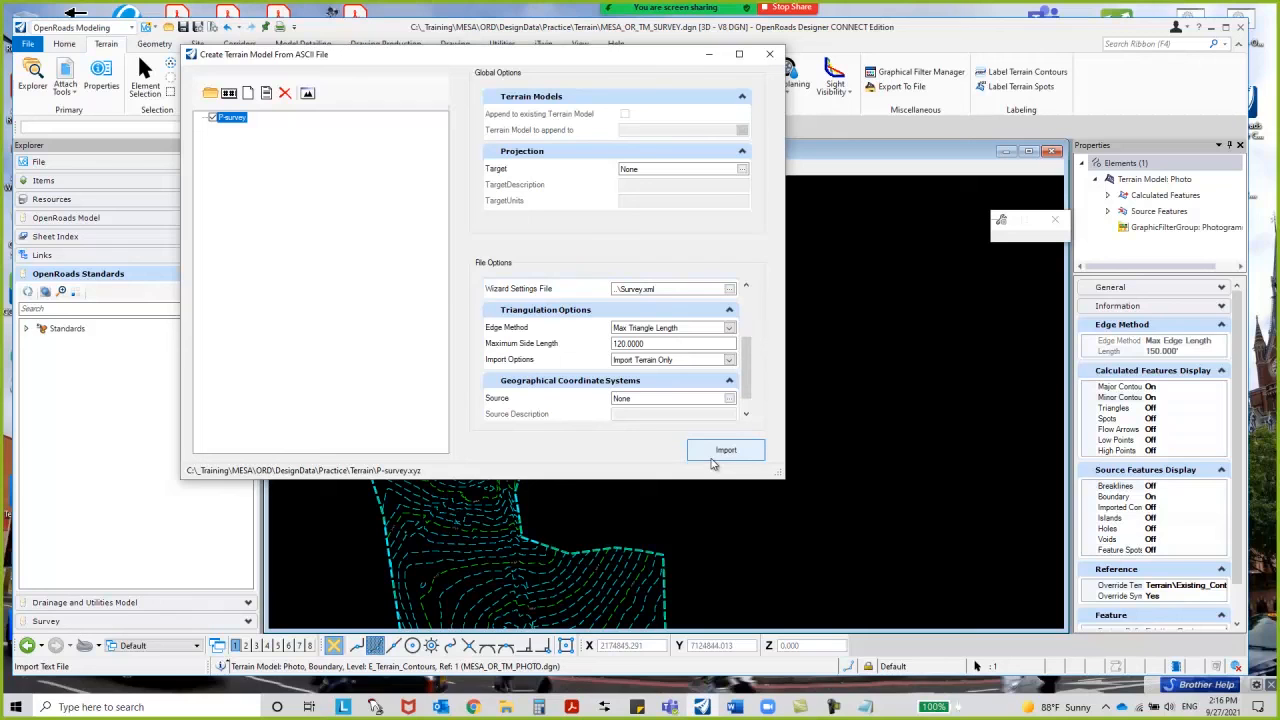
{"action": "left_click", "coordinate": [724, 450]}
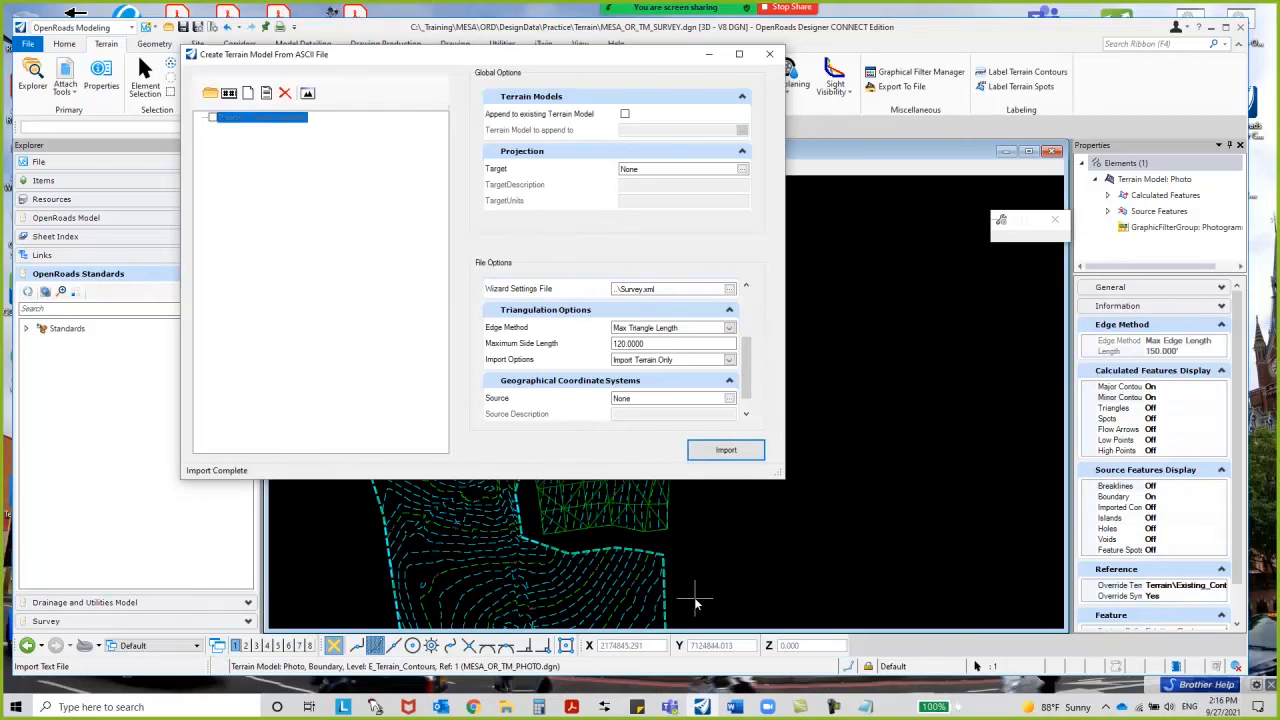